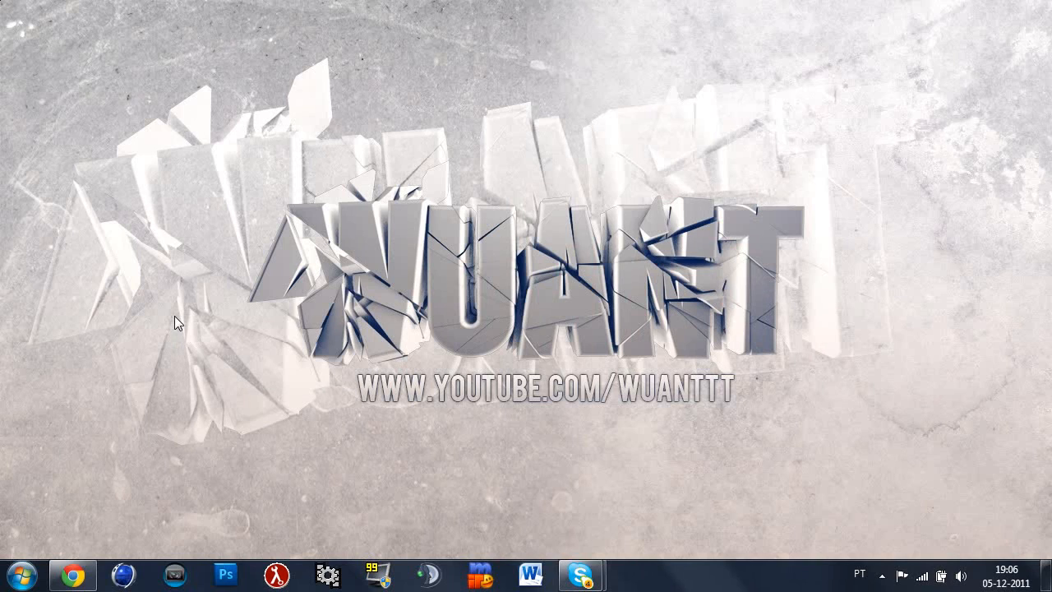
{"action": "mouse_move", "coordinate": [163, 311]}
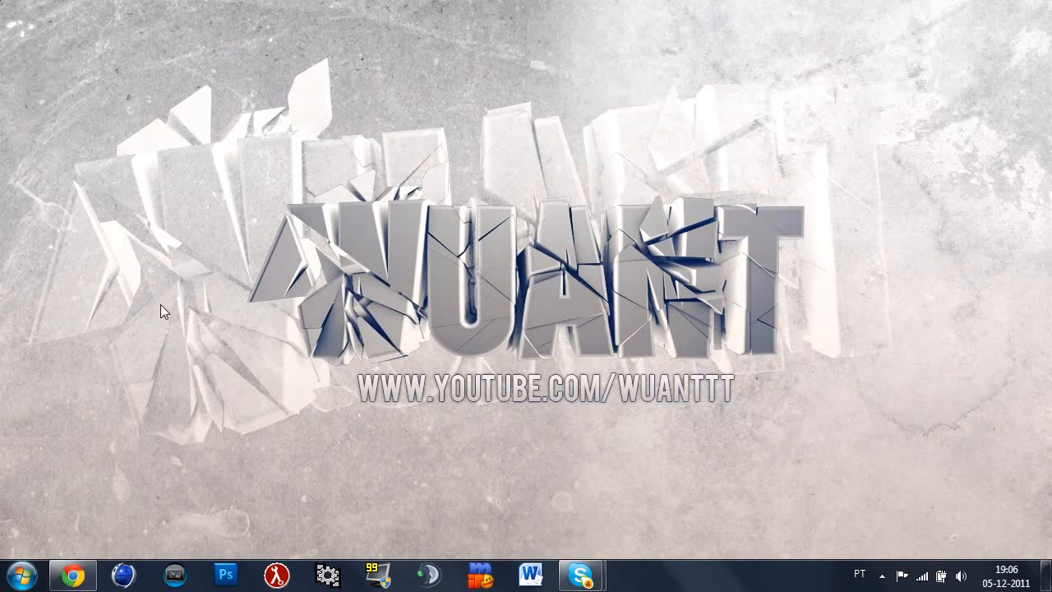
{"action": "mouse_move", "coordinate": [145, 301]}
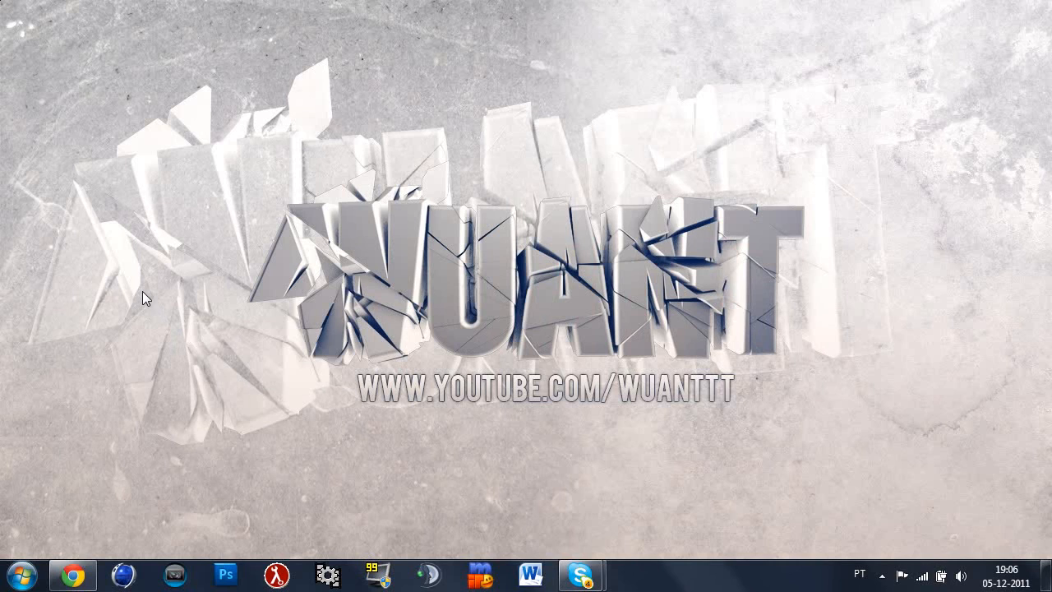
{"action": "mouse_move", "coordinate": [129, 411]}
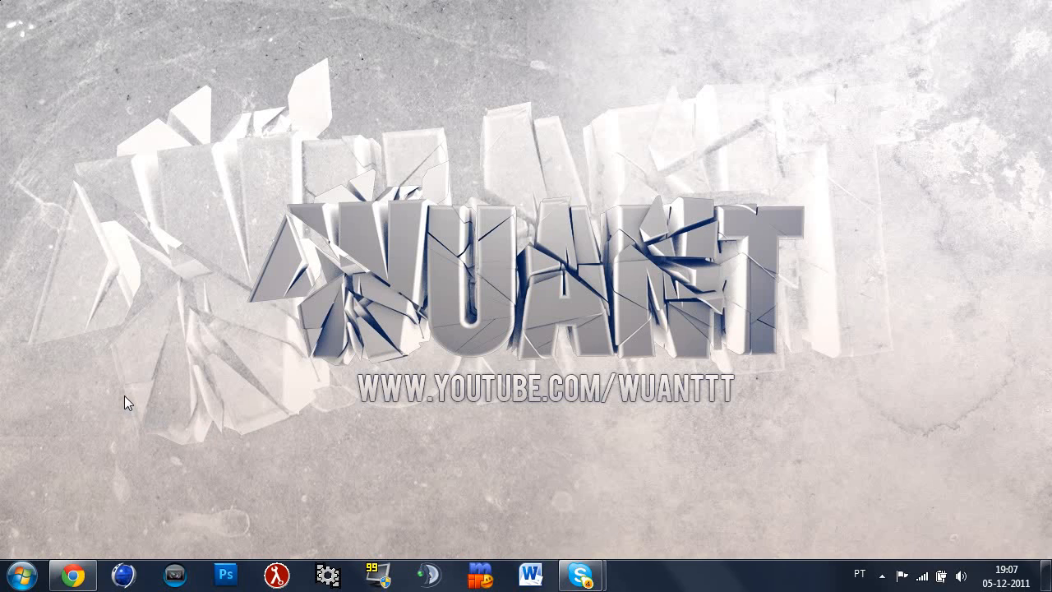
{"action": "mouse_move", "coordinate": [114, 359]}
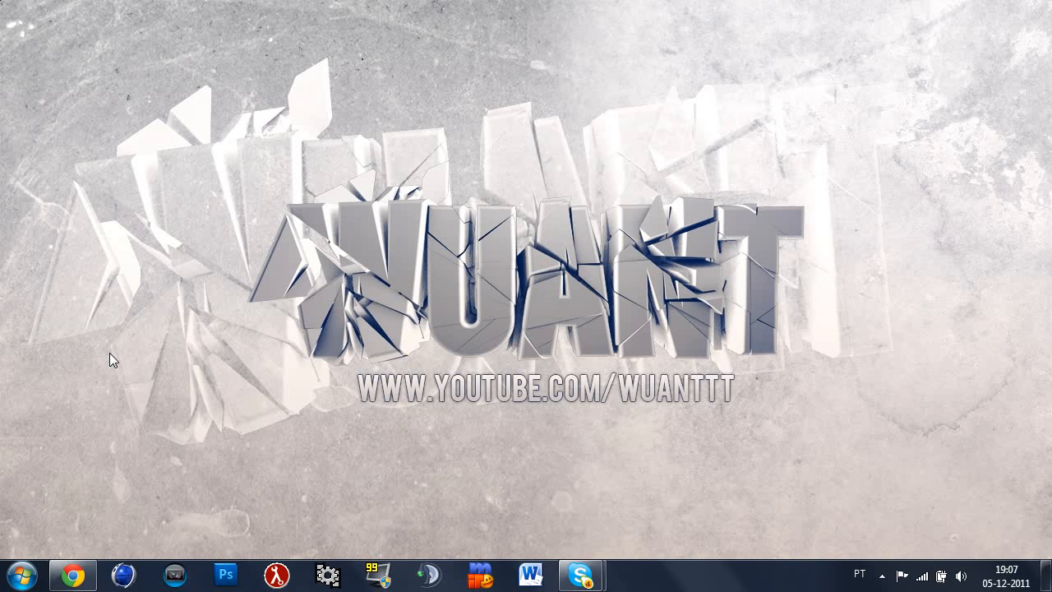
Show the YouTube channel in the browser, then hide it and right-click the desktop
{"action": "left_click", "coordinate": [75, 575]}
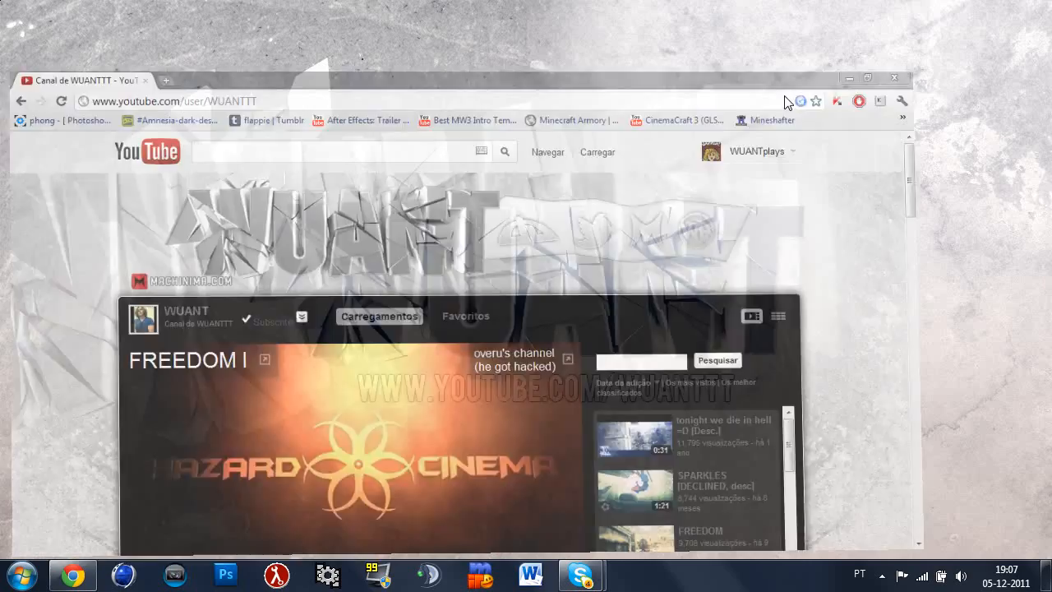
{"action": "left_click", "coordinate": [892, 78]}
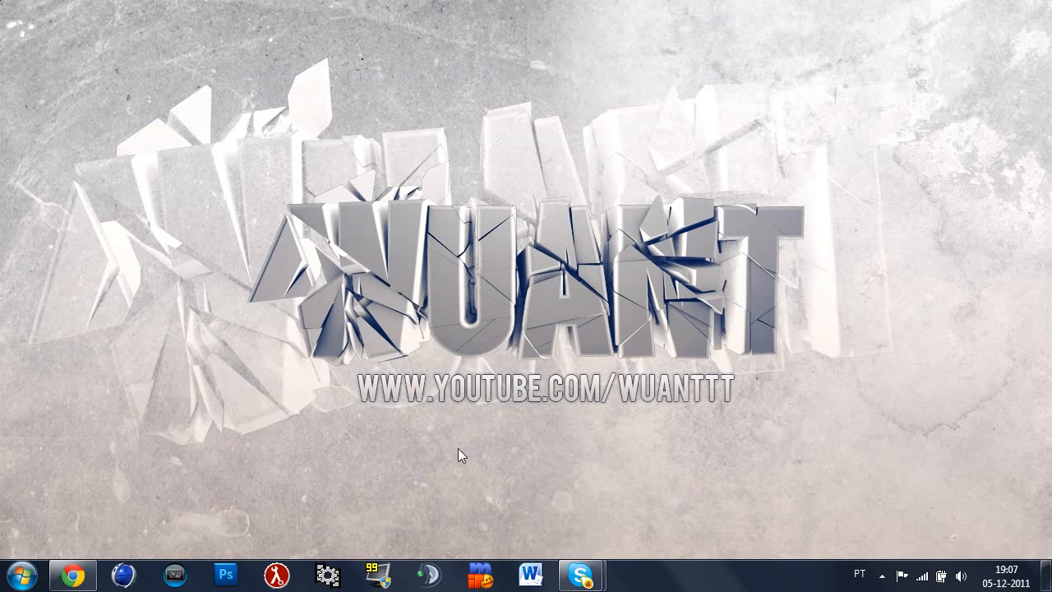
{"action": "mouse_move", "coordinate": [219, 114]}
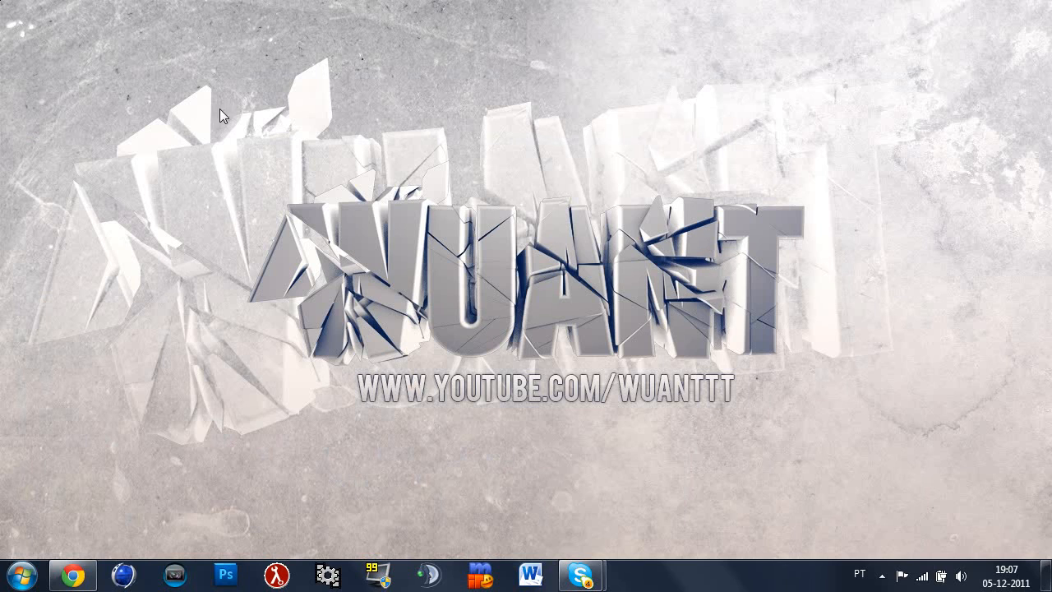
{"action": "mouse_move", "coordinate": [275, 392]}
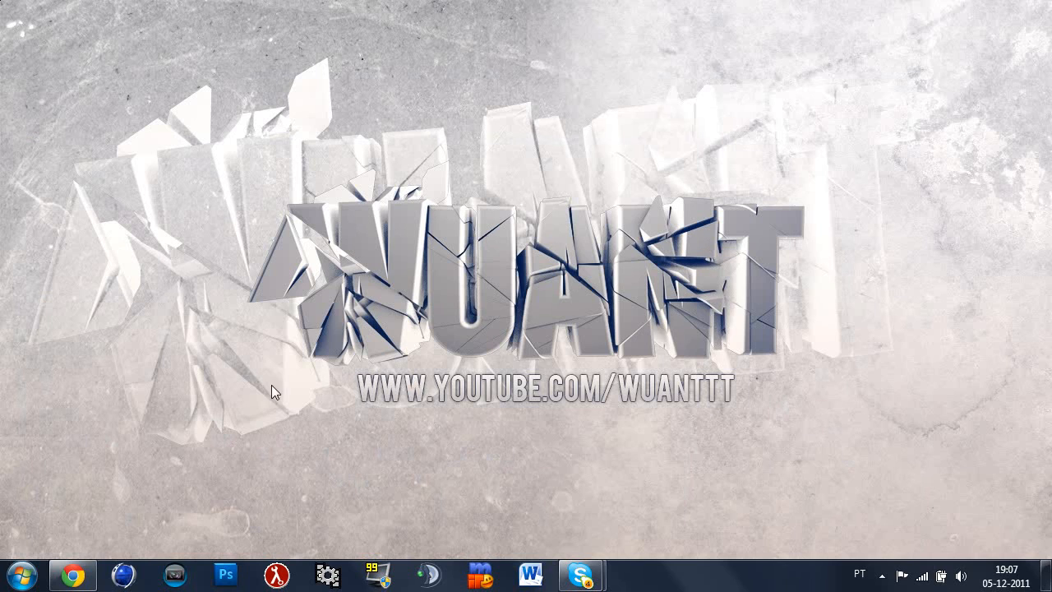
{"action": "right_click", "coordinate": [275, 392]}
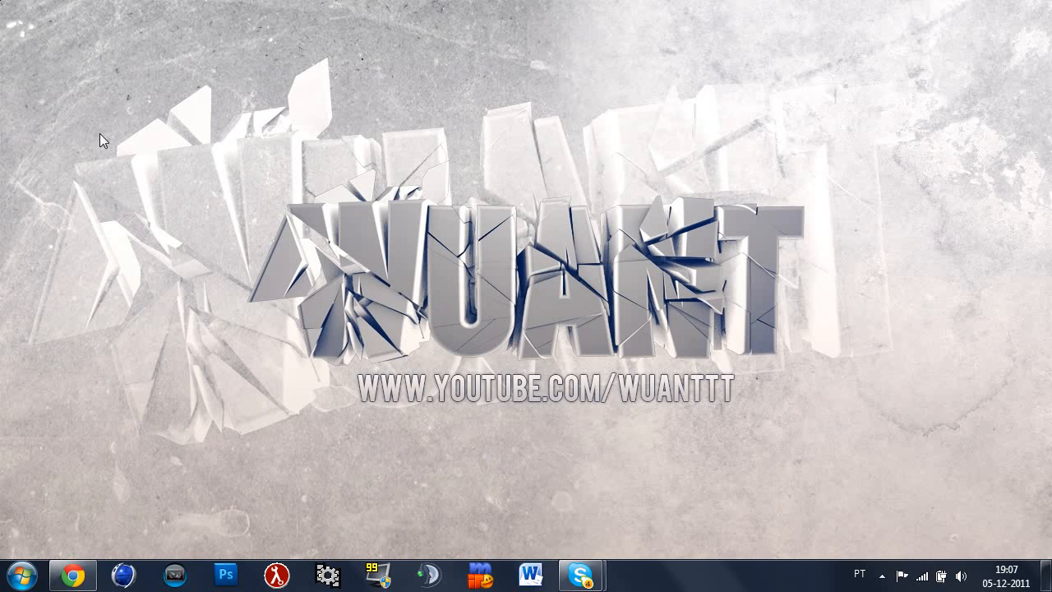
{"action": "mouse_move", "coordinate": [233, 178]}
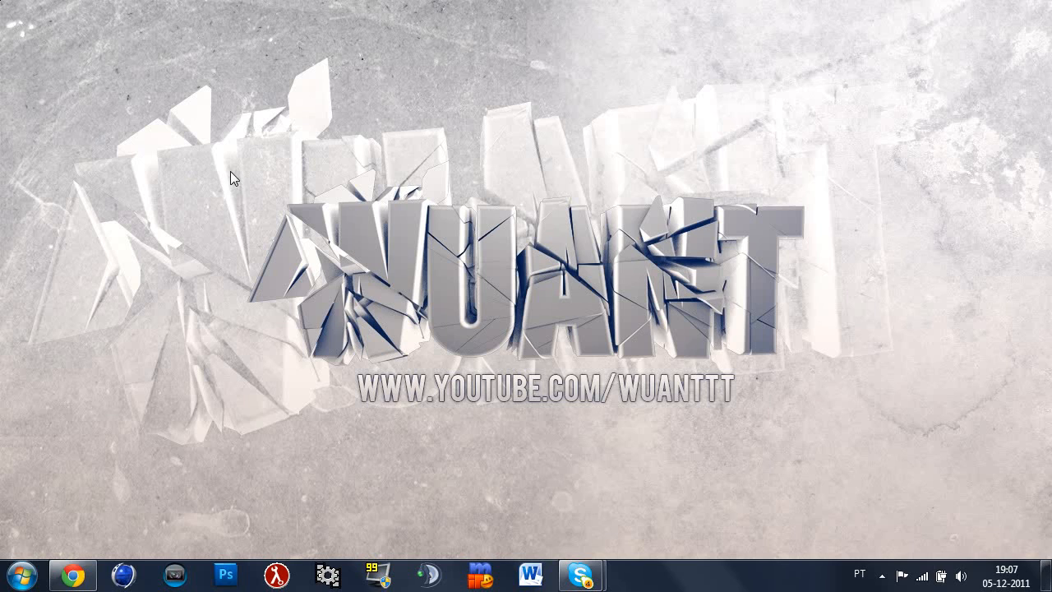
{"action": "mouse_move", "coordinate": [501, 93]}
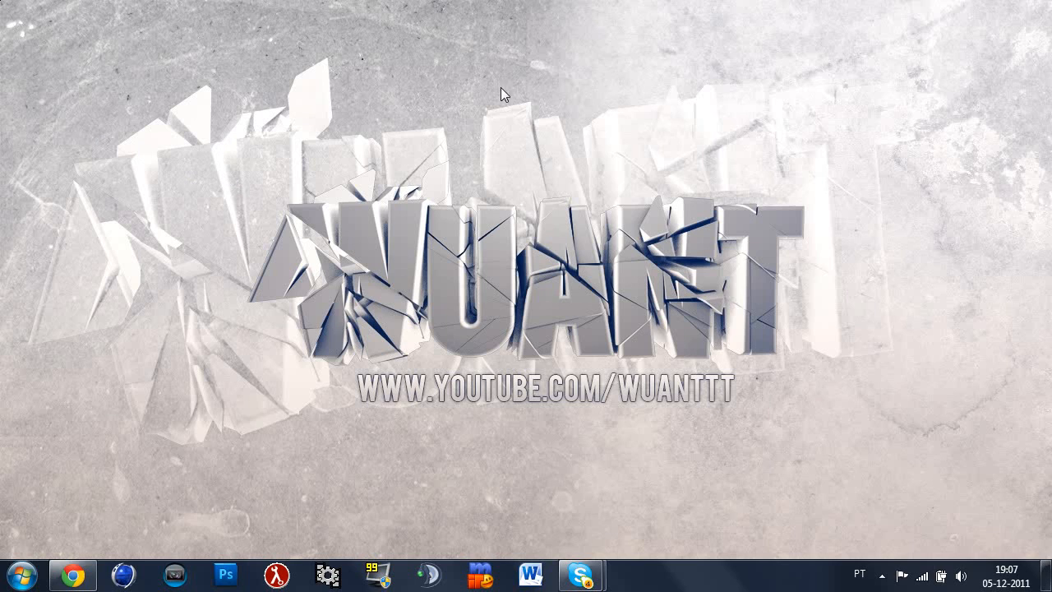
{"action": "mouse_move", "coordinate": [217, 159]}
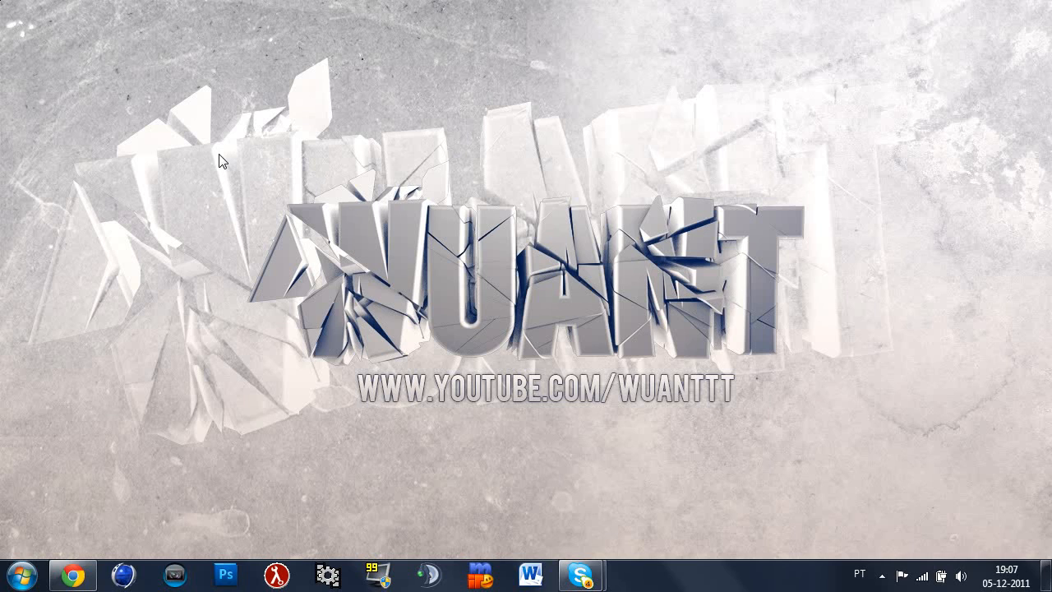
{"action": "mouse_move", "coordinate": [234, 354]}
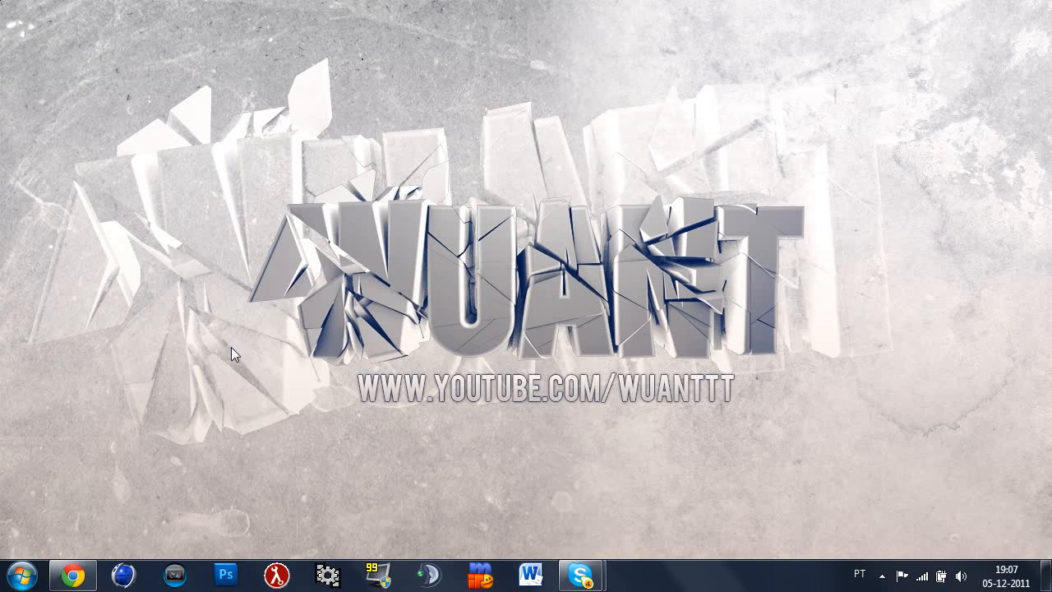
{"action": "mouse_move", "coordinate": [210, 168]}
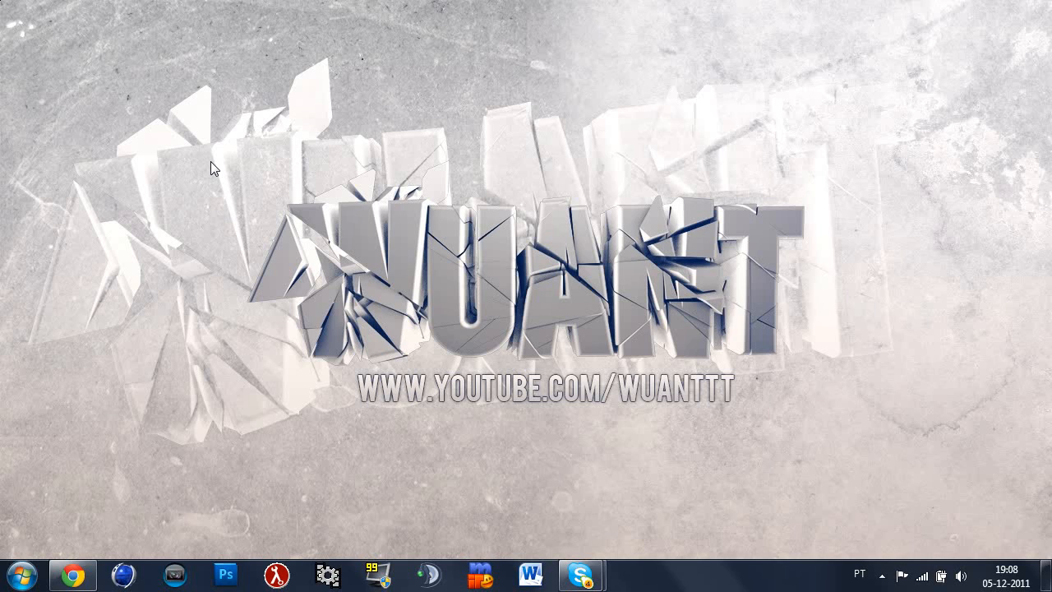
{"action": "mouse_move", "coordinate": [232, 182]}
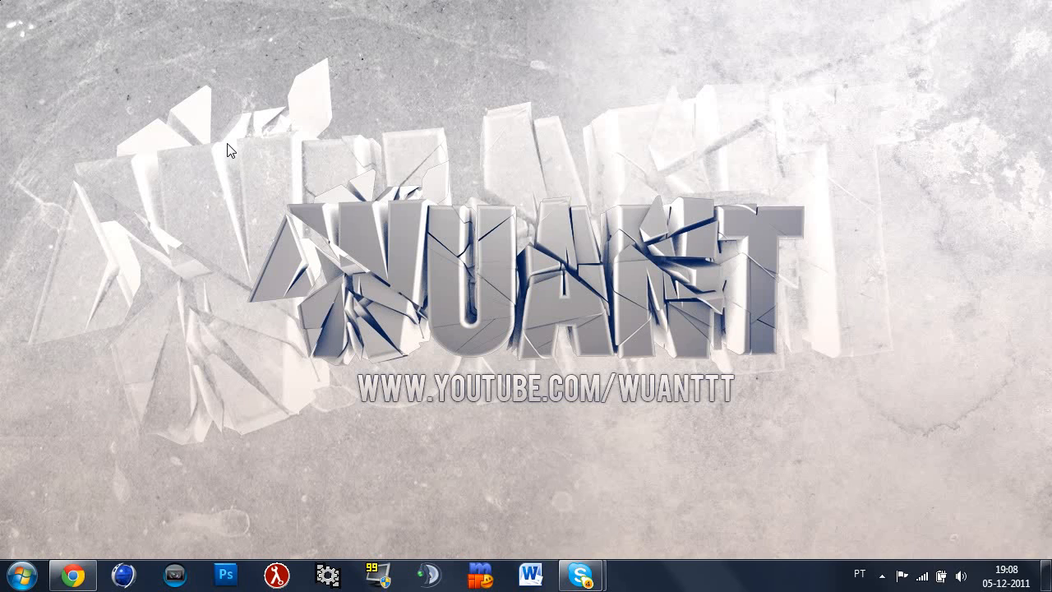
{"action": "mouse_move", "coordinate": [166, 136]}
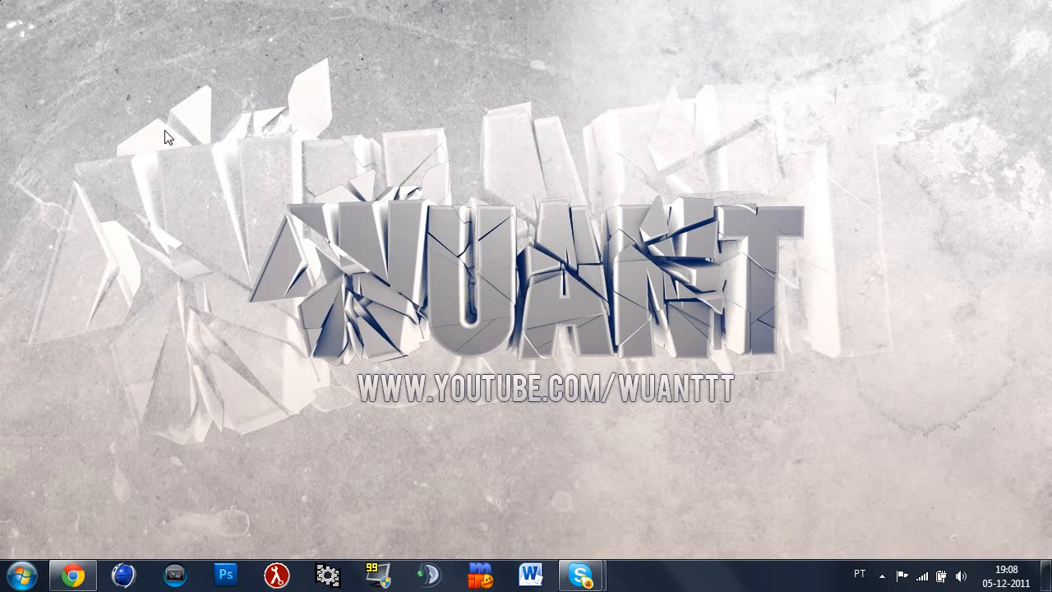
{"action": "mouse_move", "coordinate": [858, 411]}
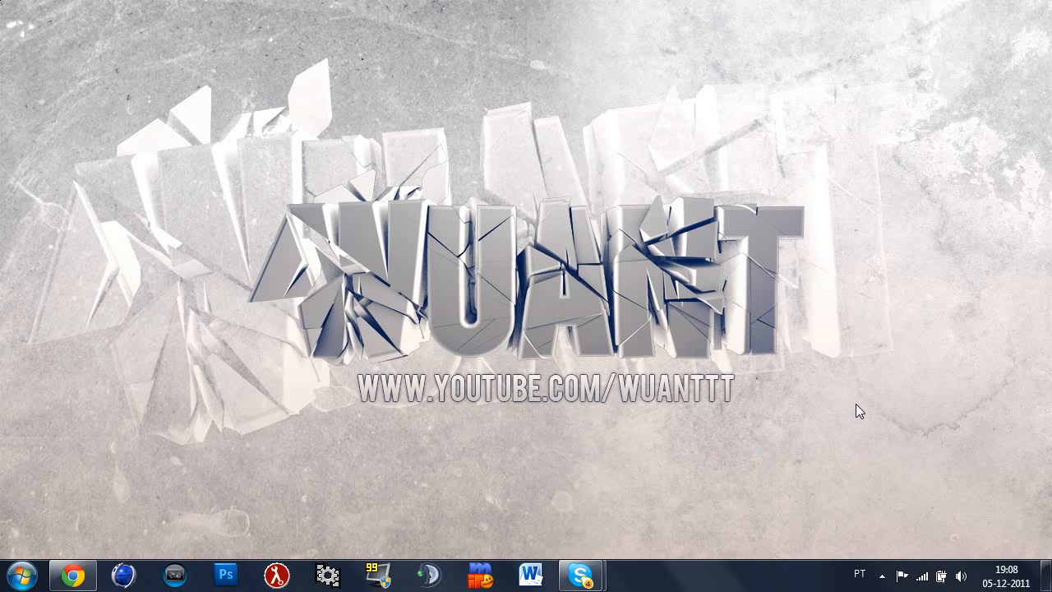
{"action": "mouse_move", "coordinate": [411, 193]}
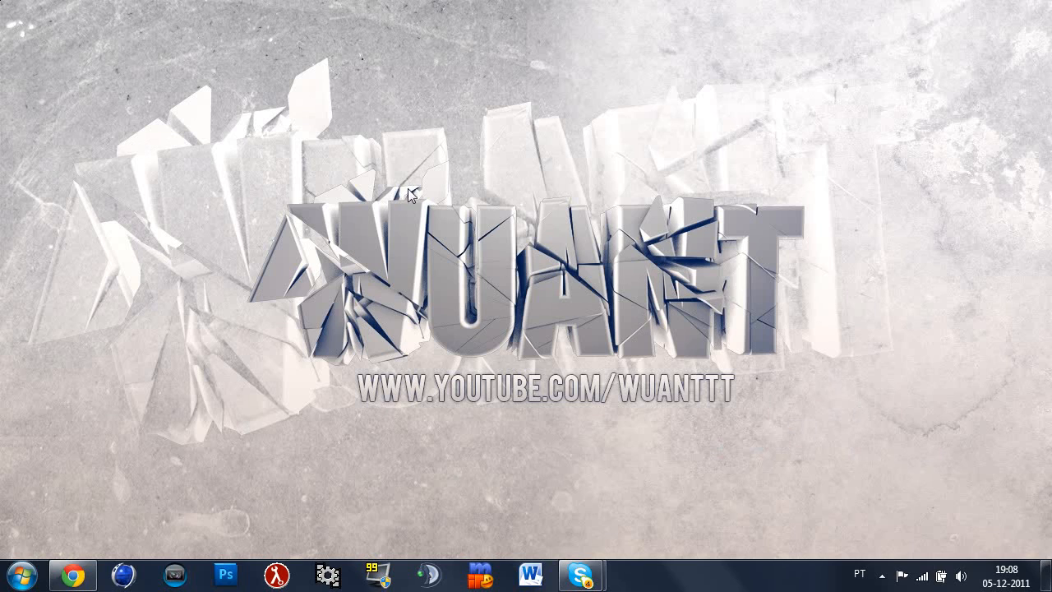
{"action": "mouse_move", "coordinate": [239, 288]}
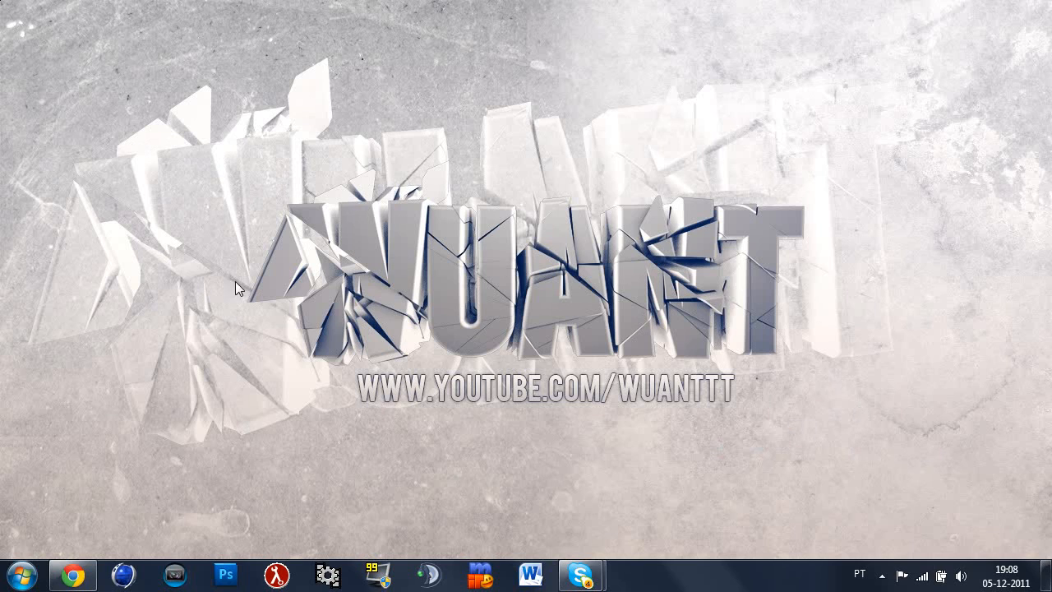
{"action": "mouse_move", "coordinate": [154, 563]}
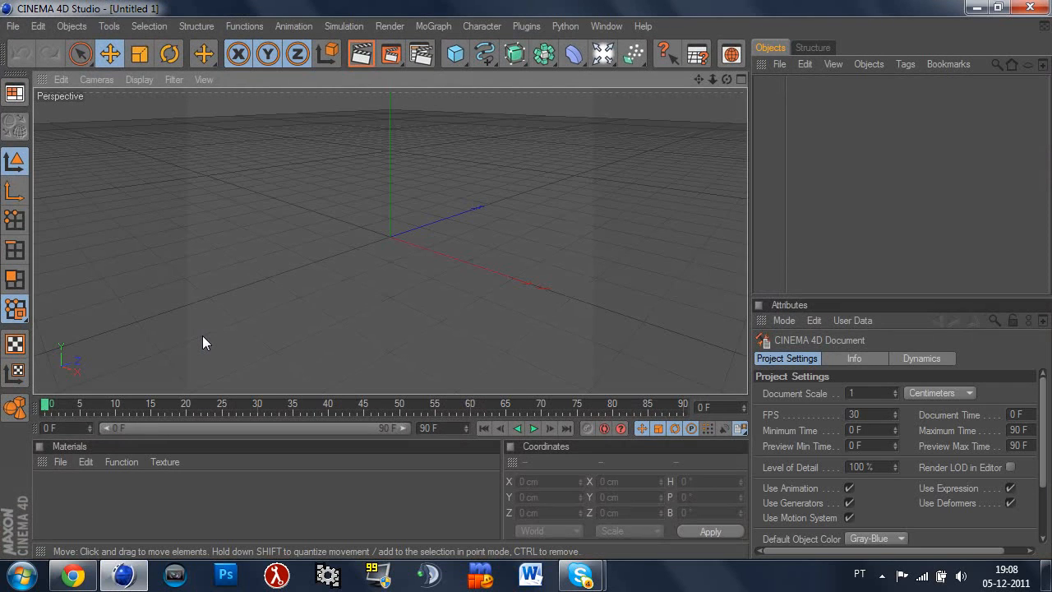
{"action": "mouse_move", "coordinate": [162, 313]}
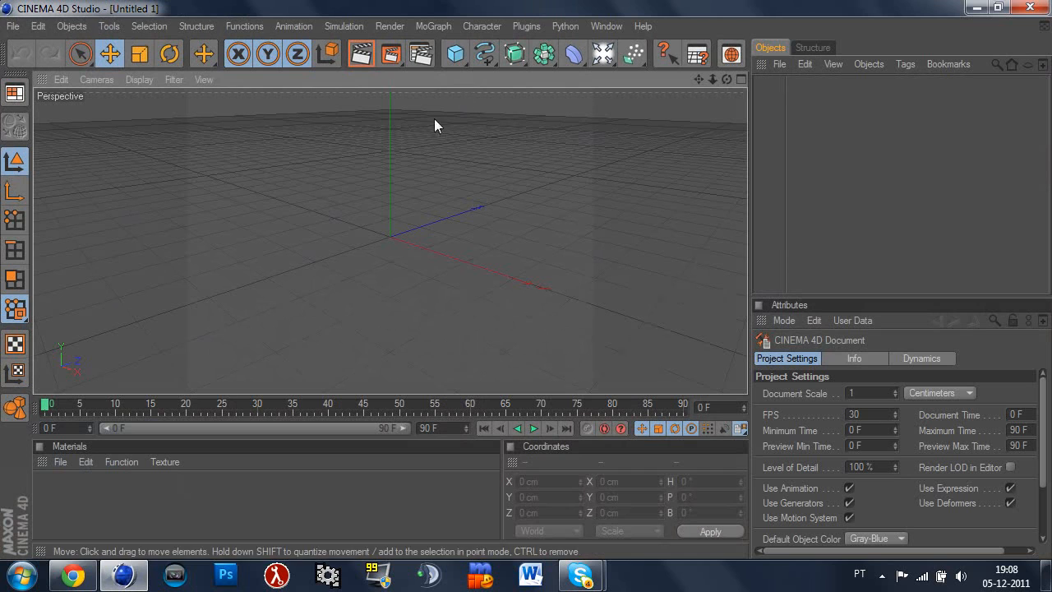
Browse the Open File dialog to WORKS > 3D MODELS by wuant > gign, checking its tex subfolder
{"action": "left_click", "coordinate": [13, 27]}
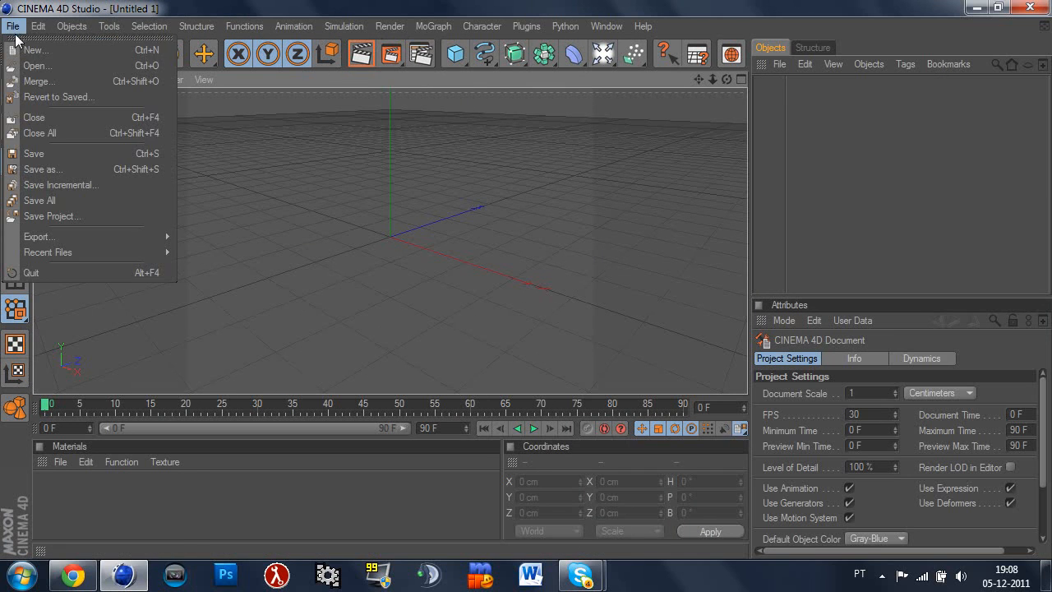
{"action": "left_click", "coordinate": [37, 66]}
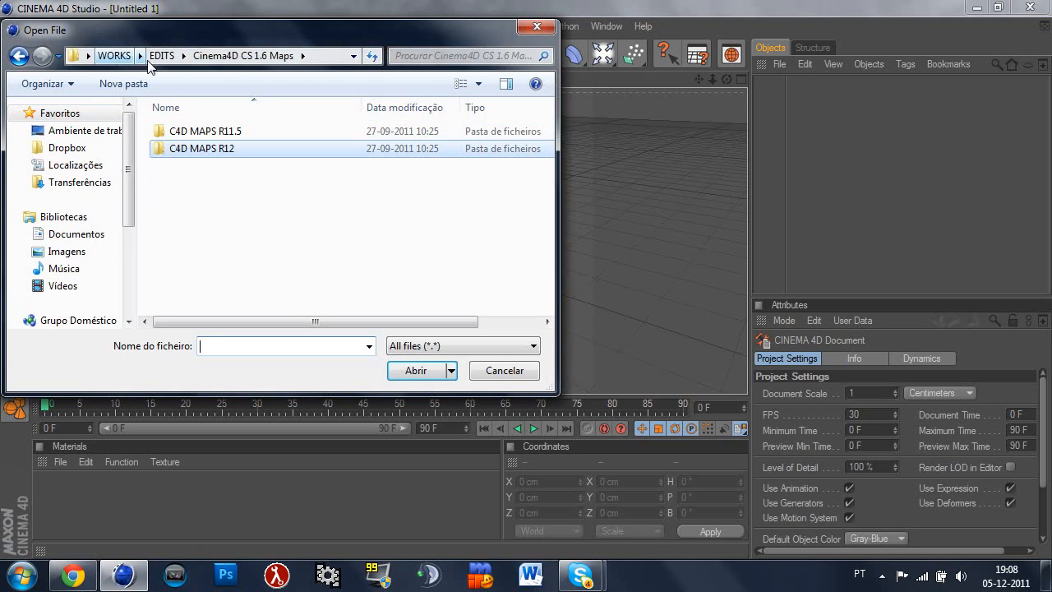
{"action": "left_click", "coordinate": [113, 56]}
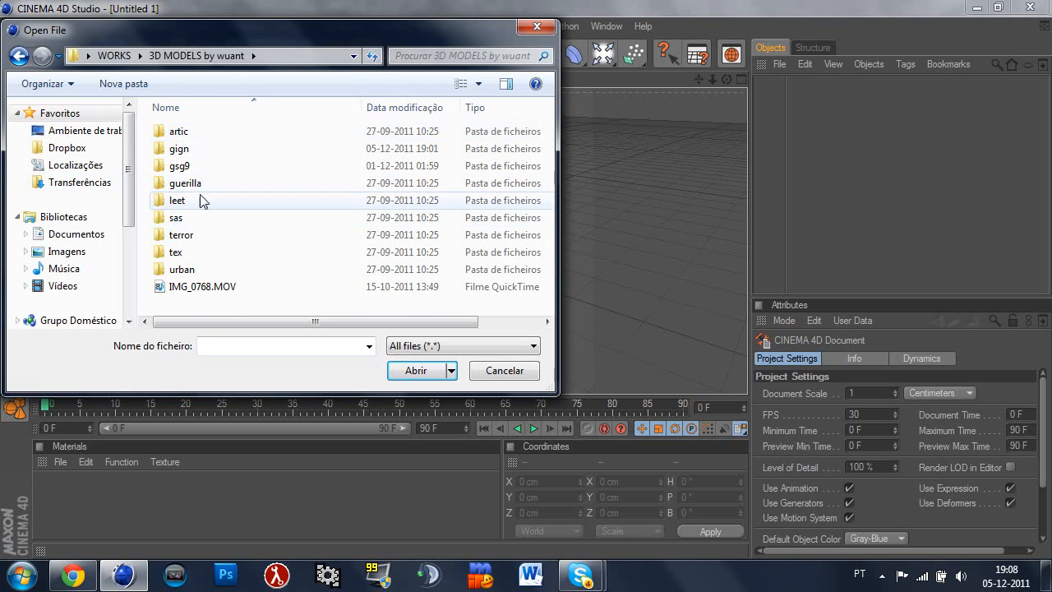
{"action": "double_click", "coordinate": [179, 148]}
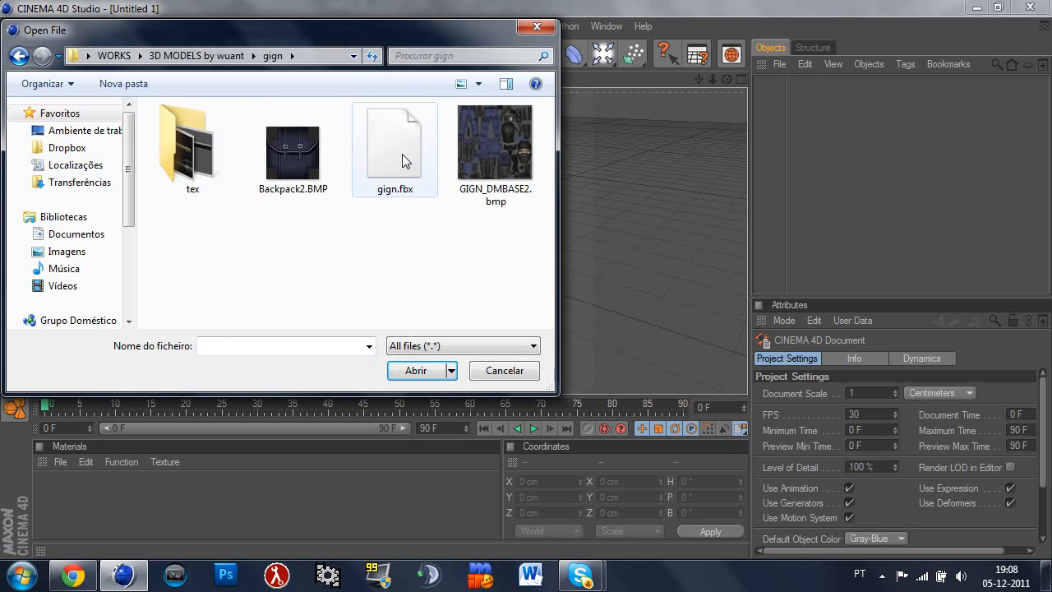
{"action": "left_click", "coordinate": [395, 140]}
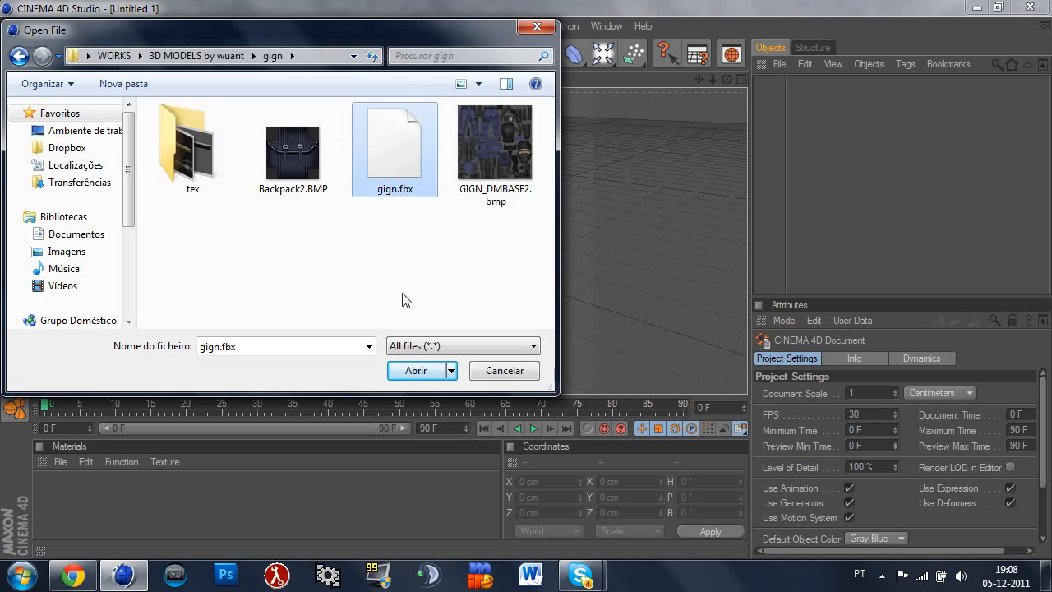
{"action": "mouse_move", "coordinate": [263, 221]}
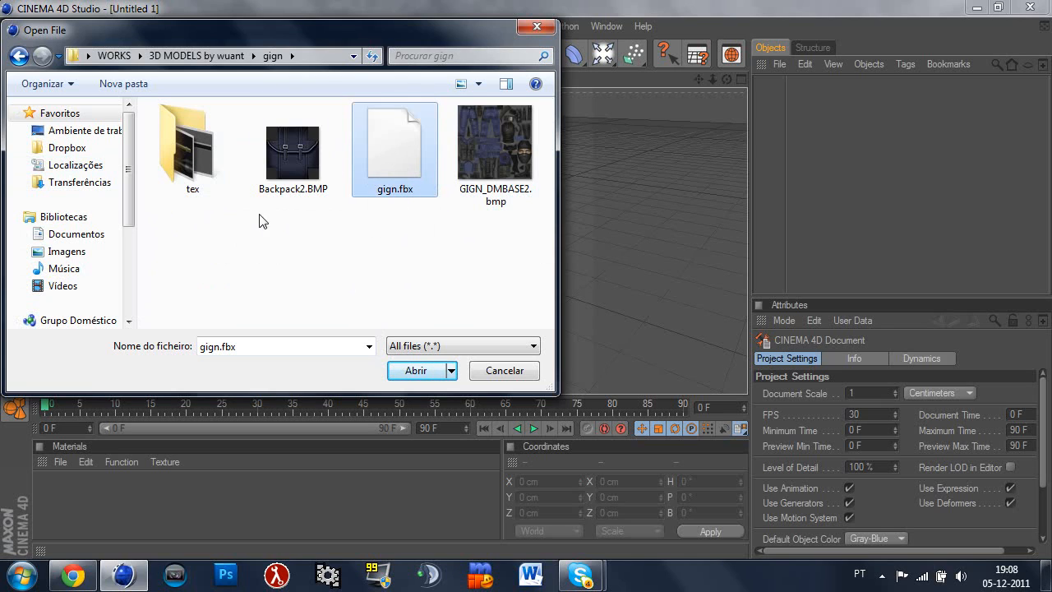
{"action": "left_click", "coordinate": [495, 148]}
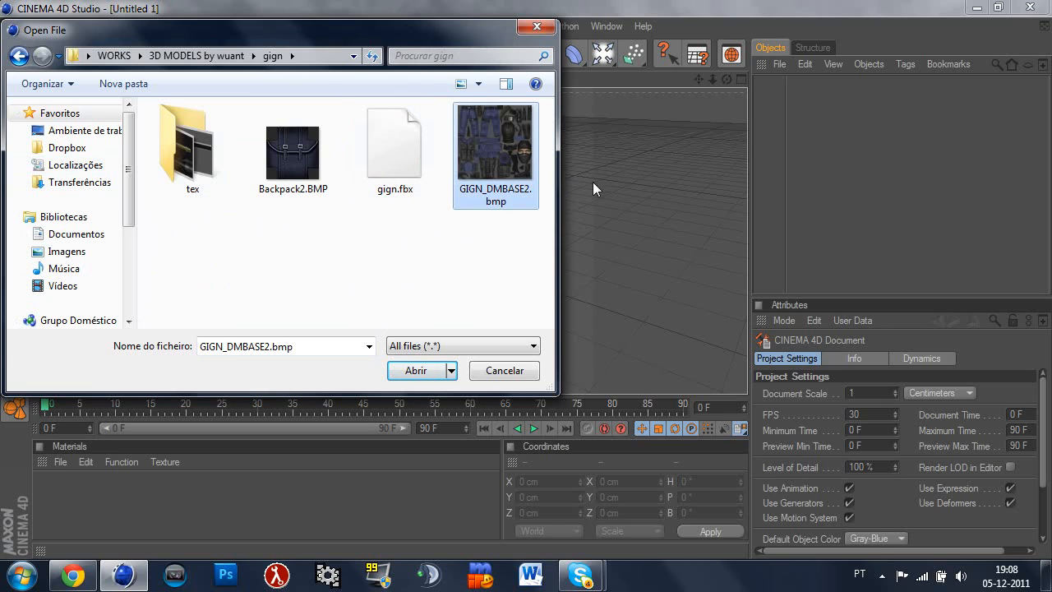
{"action": "double_click", "coordinate": [192, 144]}
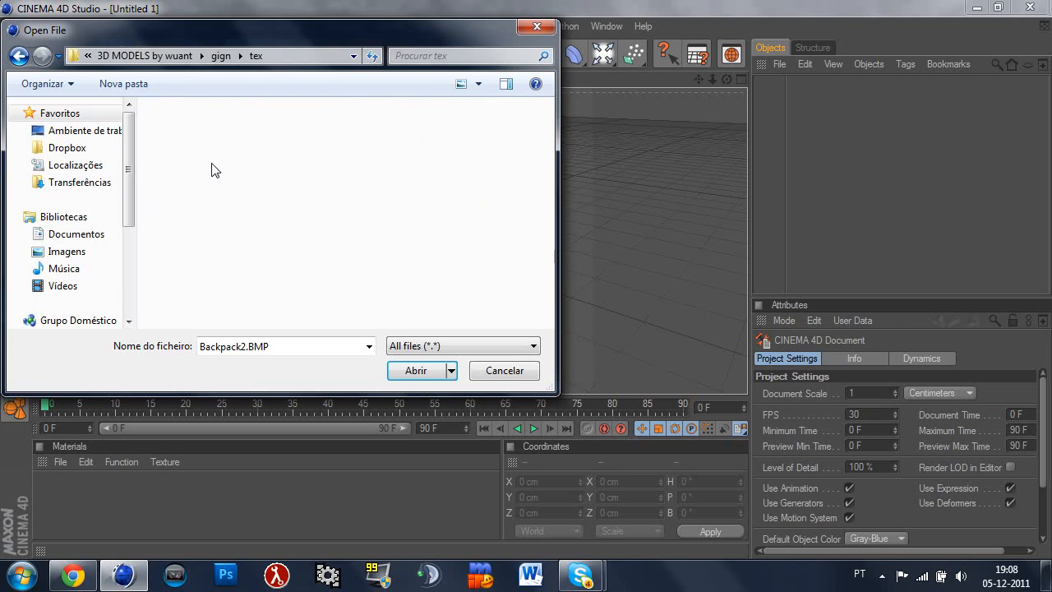
{"action": "left_click", "coordinate": [191, 120]}
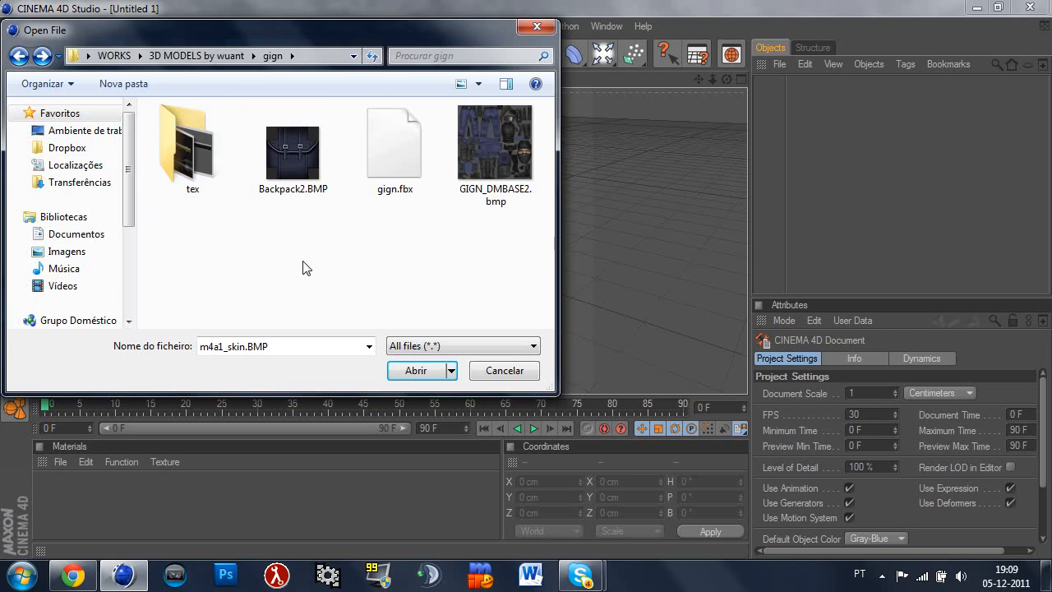
Import gign.fbx with default FBX import settings, then select the ARTIC_Working1.BMP mesh
{"action": "left_click", "coordinate": [414, 370]}
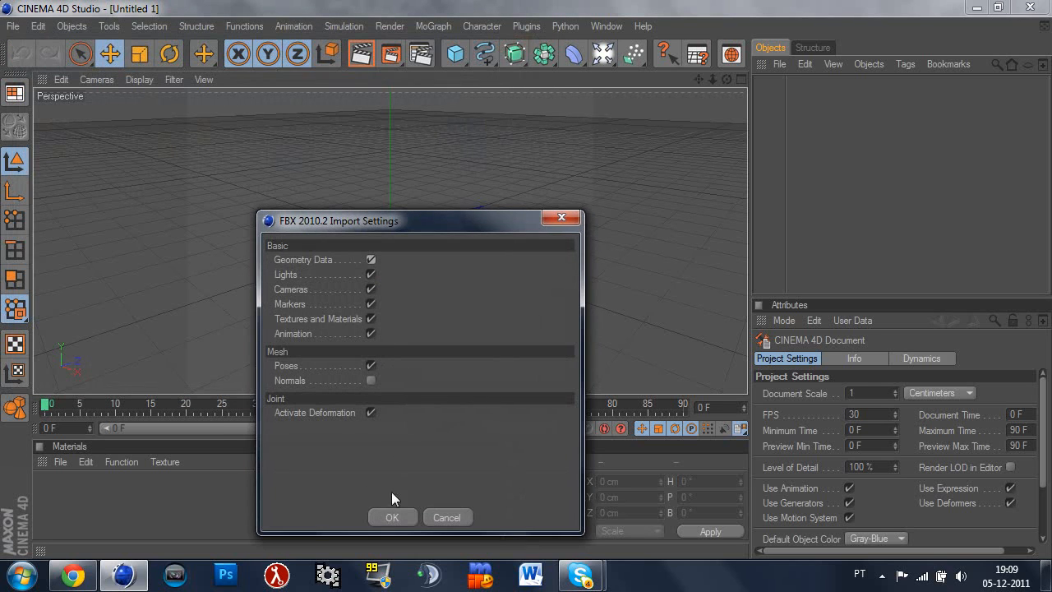
{"action": "left_click", "coordinate": [392, 517]}
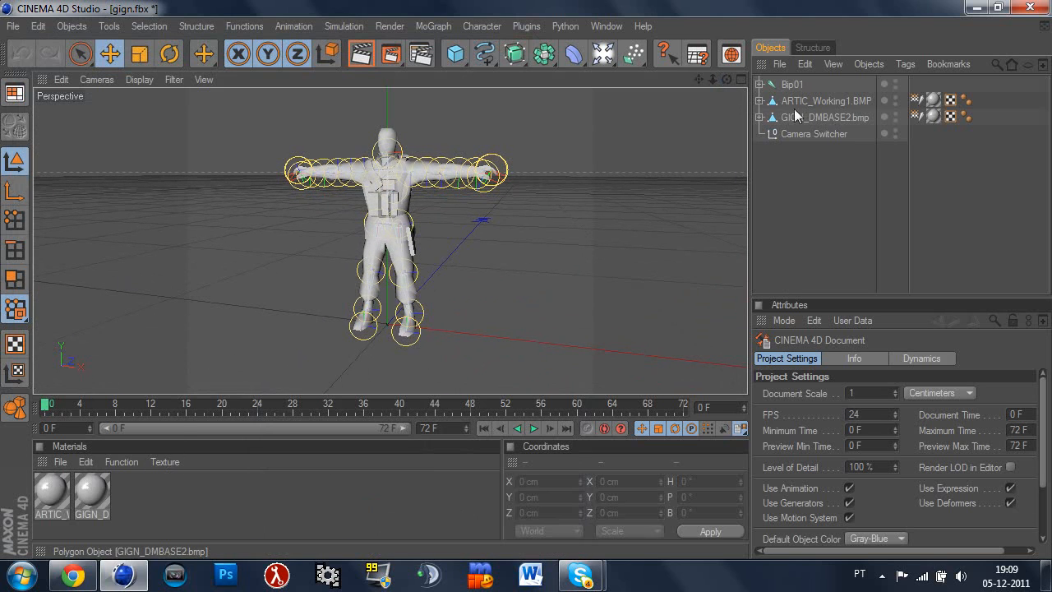
{"action": "left_click", "coordinate": [824, 117]}
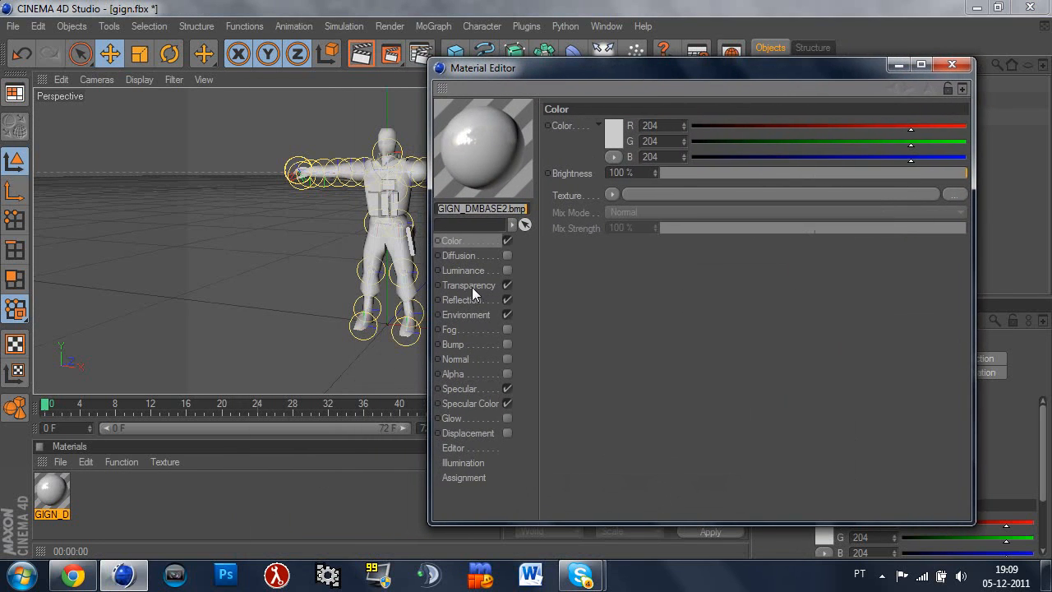
Switch off reflection on the GIGN_DMBASE2.bmp material in the Material Editor, then close it
{"action": "left_click", "coordinate": [464, 299]}
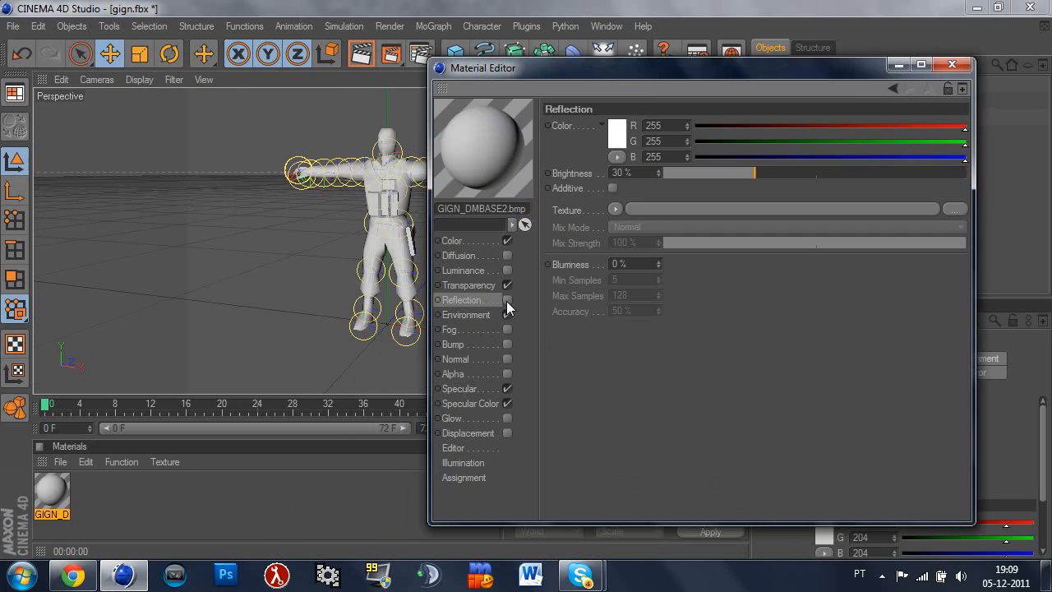
{"action": "left_click", "coordinate": [461, 388]}
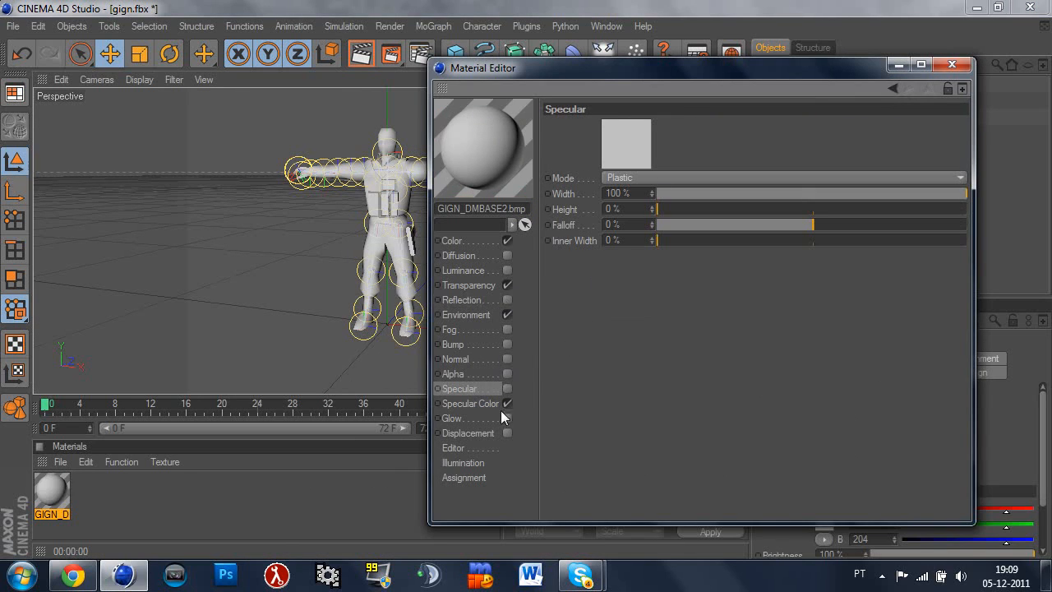
{"action": "left_click", "coordinate": [950, 64]}
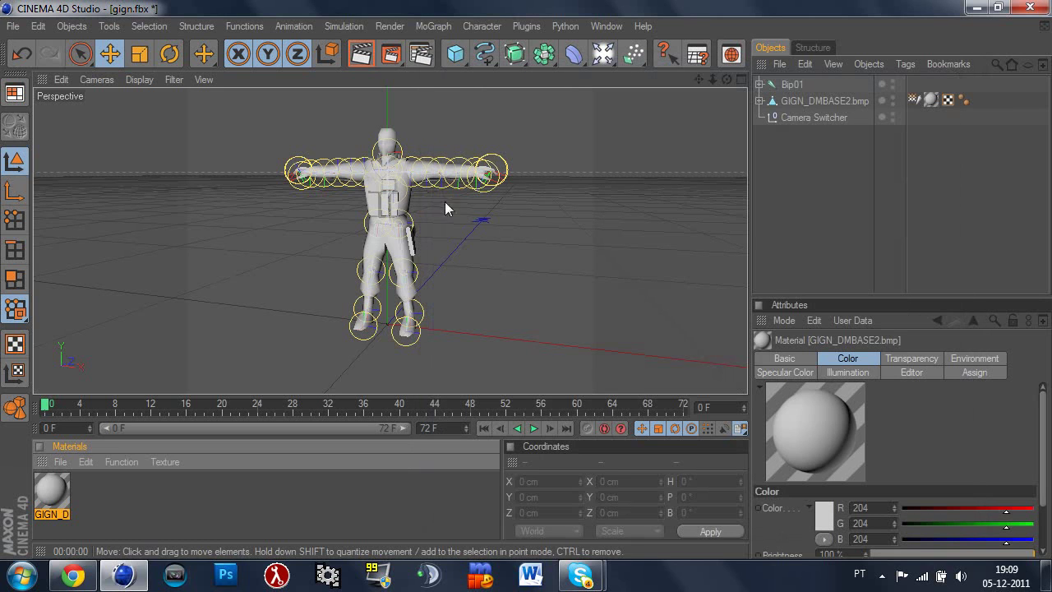
Load GIGN_DMBASE2.bmp into the GIGN material's Color texture slot and close the editor
{"action": "double_click", "coordinate": [52, 493]}
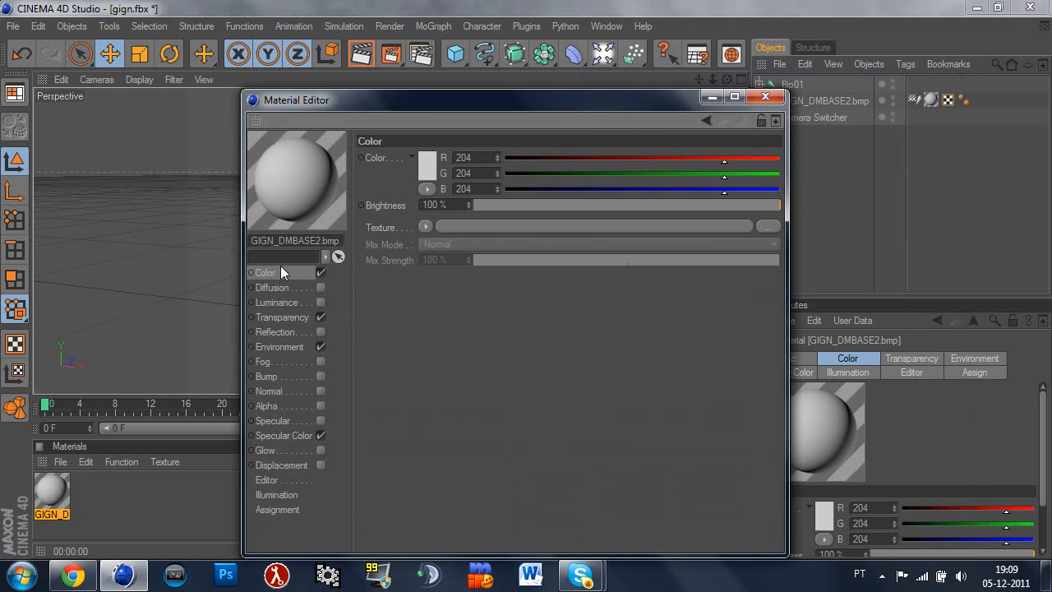
{"action": "left_click", "coordinate": [768, 226]}
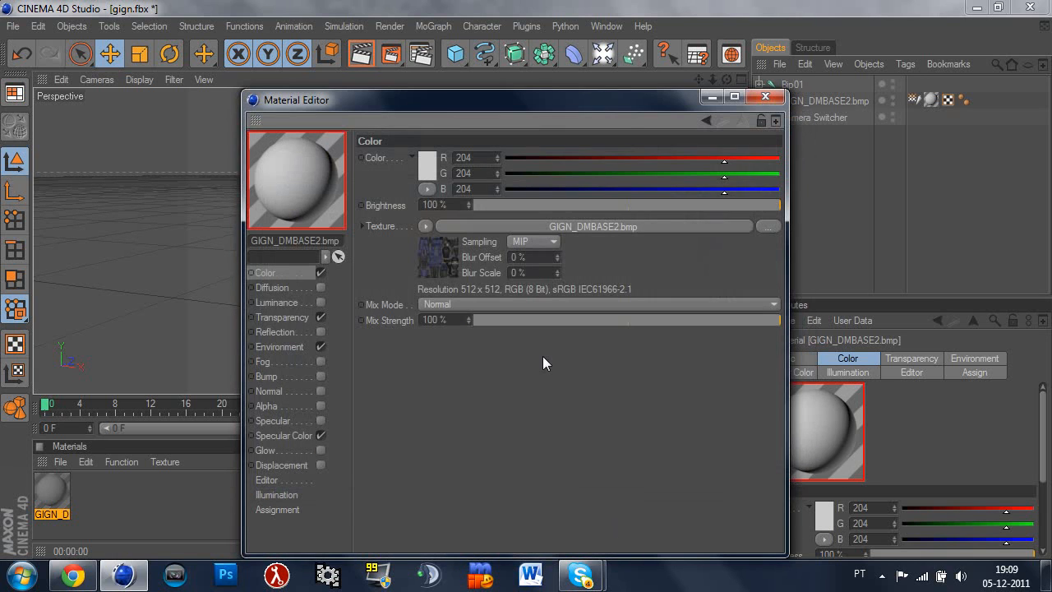
{"action": "left_click", "coordinate": [765, 96]}
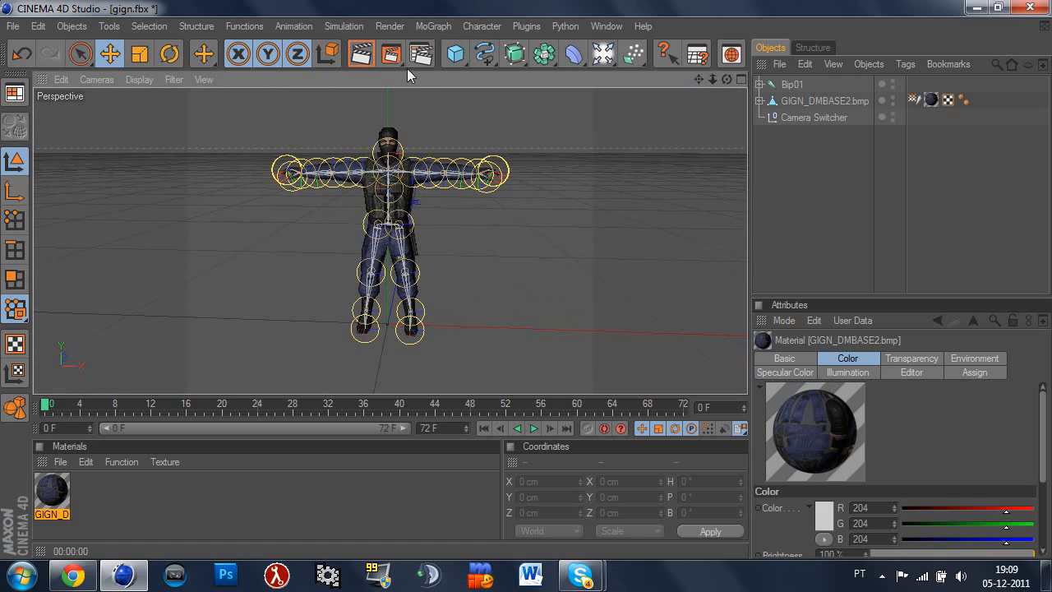
{"action": "mouse_move", "coordinate": [437, 69]}
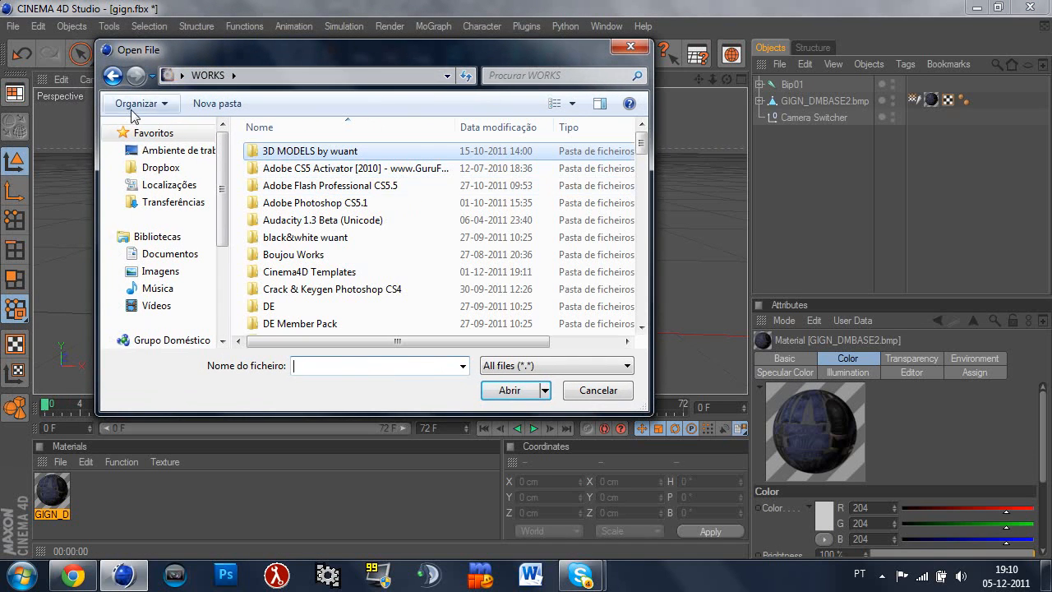
Browse through EDITS, Cinema4D CS 1.6 Maps and C4D MAPS R12 into the de_dust2 folder
{"action": "left_click", "coordinate": [293, 254]}
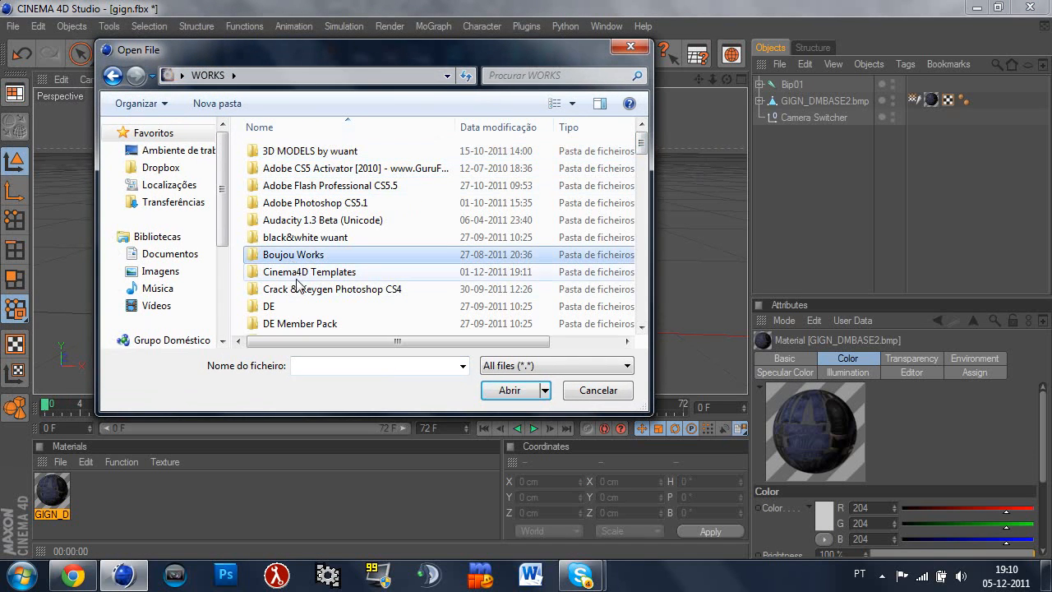
{"action": "double_click", "coordinate": [293, 254]}
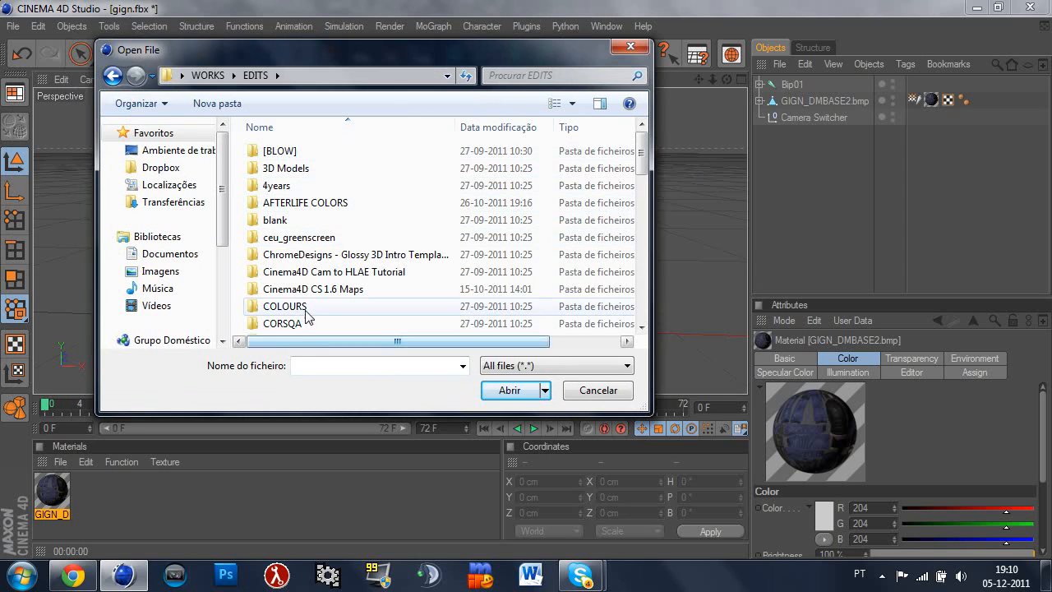
{"action": "double_click", "coordinate": [313, 288]}
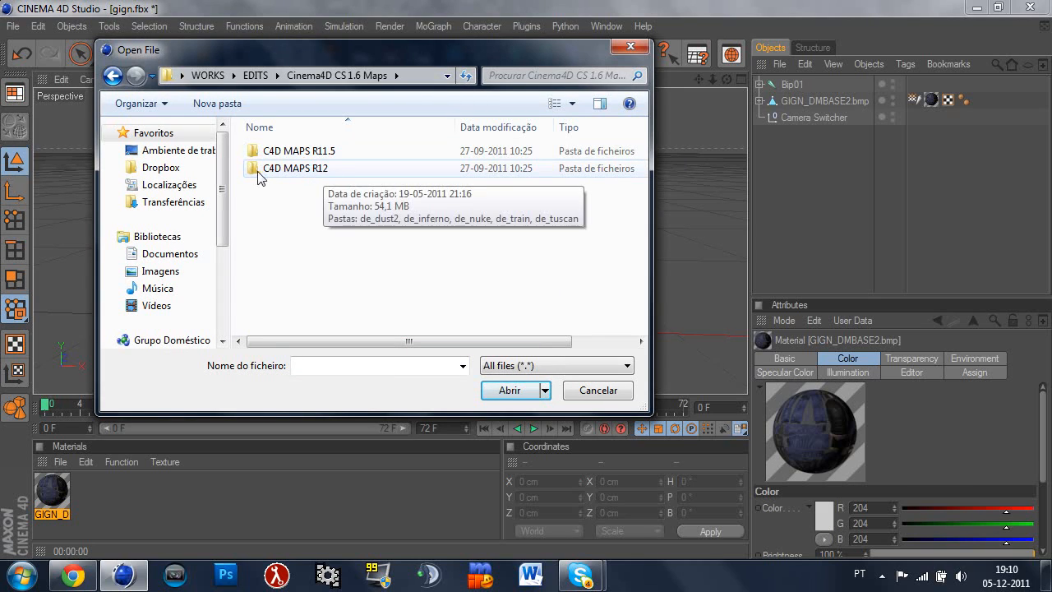
{"action": "mouse_move", "coordinate": [350, 168]}
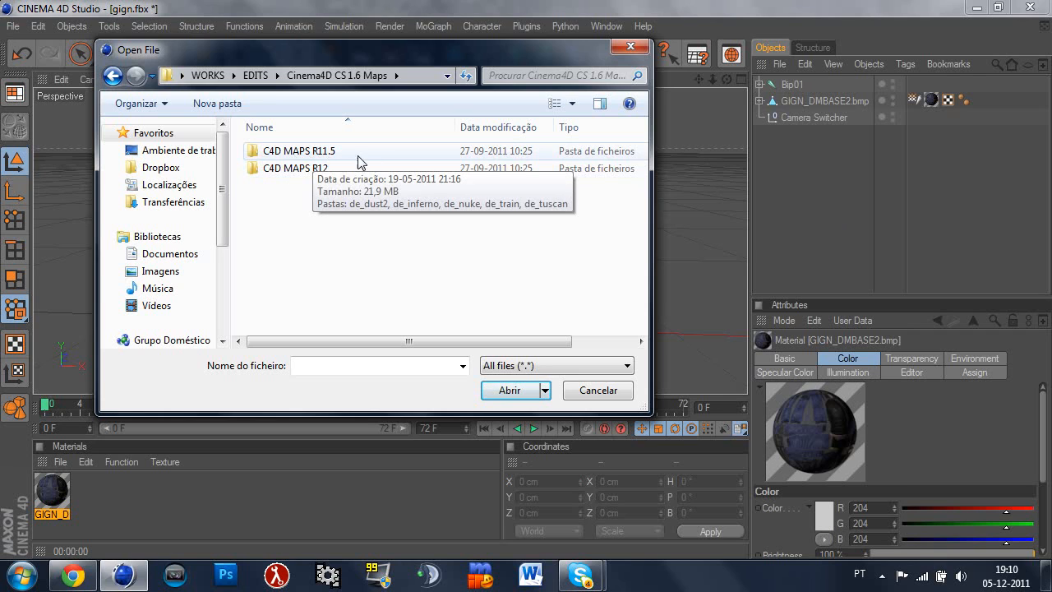
{"action": "mouse_move", "coordinate": [294, 172]}
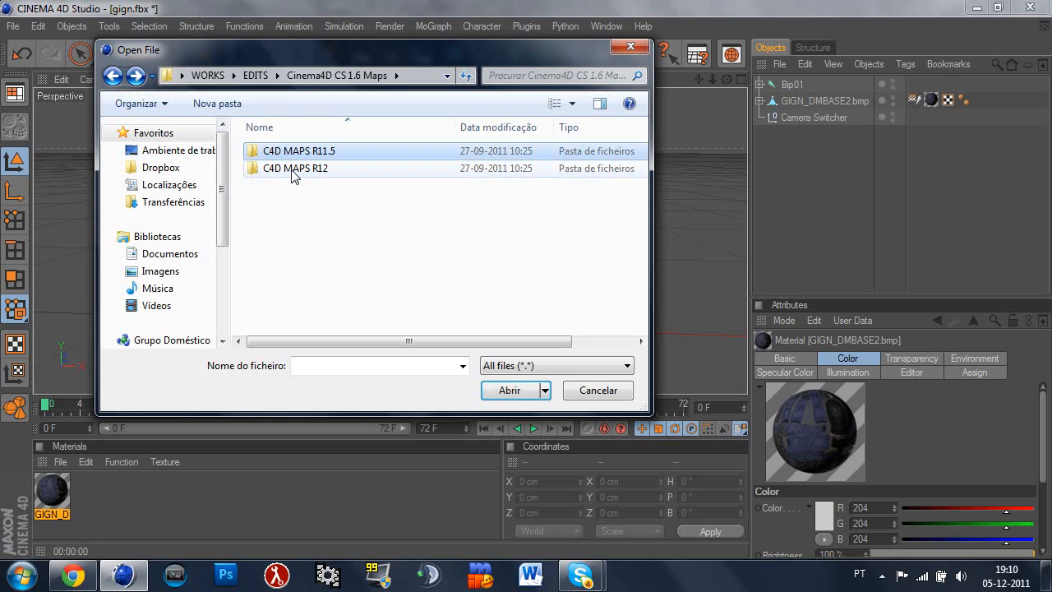
{"action": "double_click", "coordinate": [288, 168]}
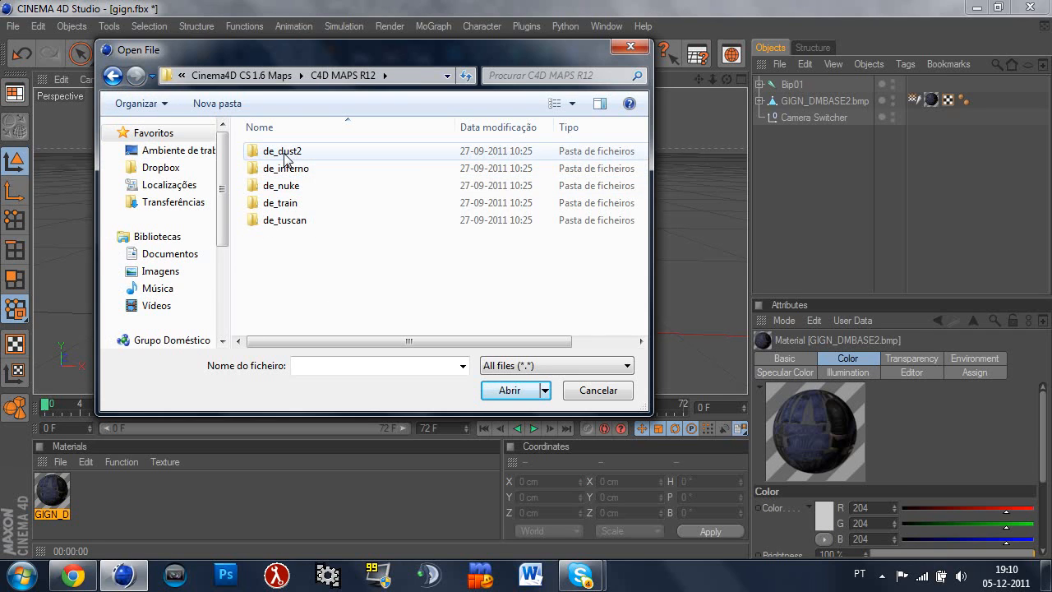
{"action": "double_click", "coordinate": [282, 151]}
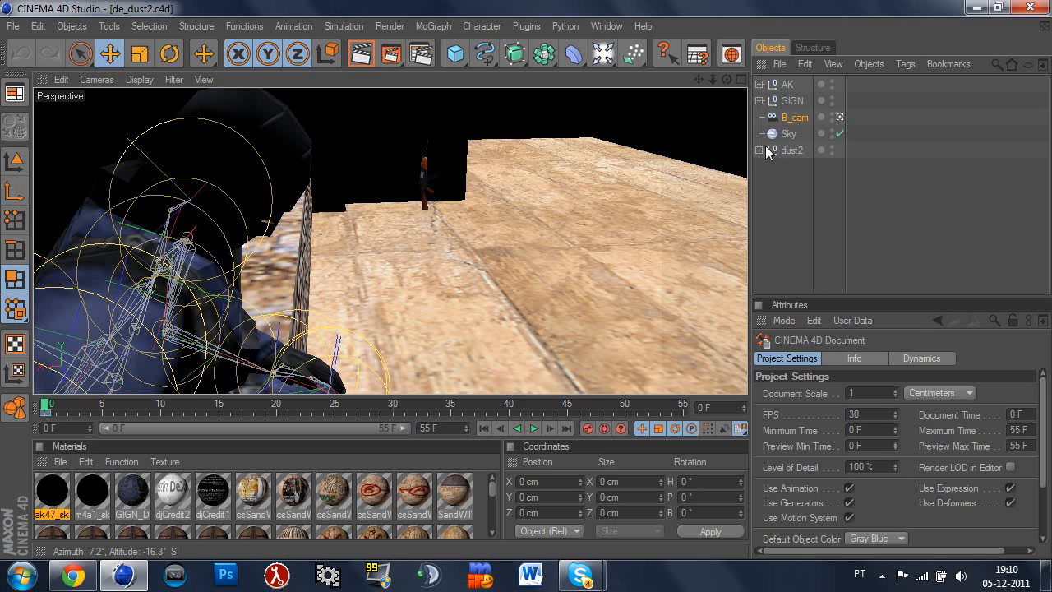
Select Bip01, GIGN_DMBASE2.bmp and Camera Switcher in gign.fbx and copy them
{"action": "left_click", "coordinate": [787, 84]}
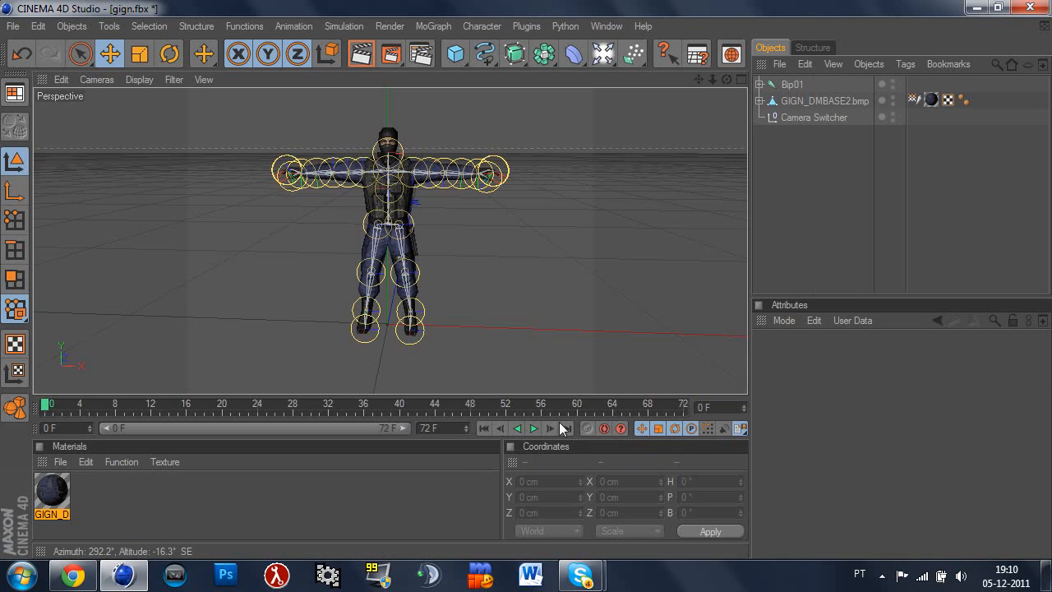
{"action": "left_click", "coordinate": [792, 85]}
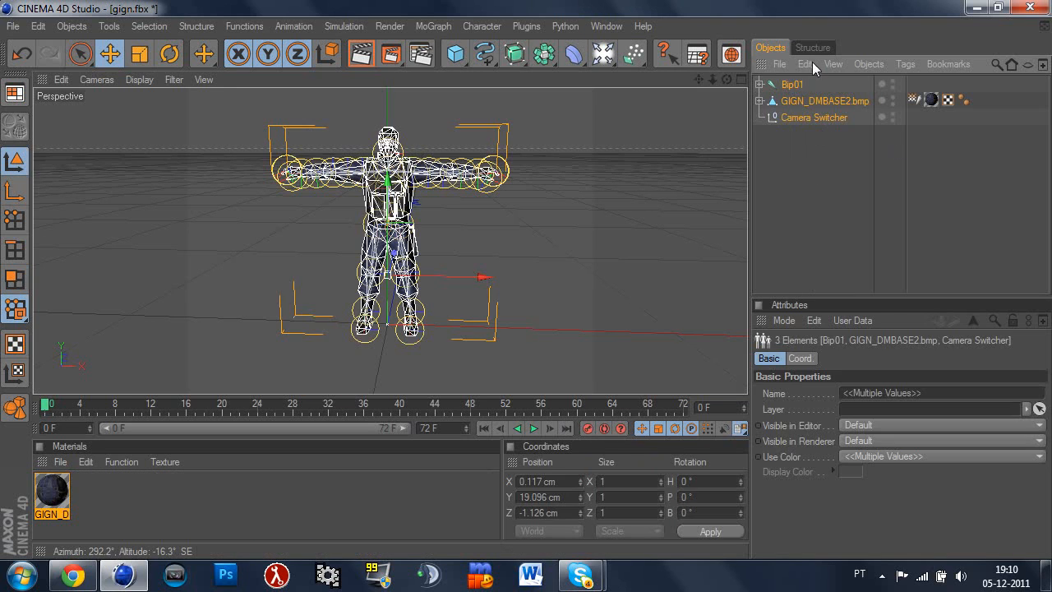
{"action": "left_click", "coordinate": [607, 25]}
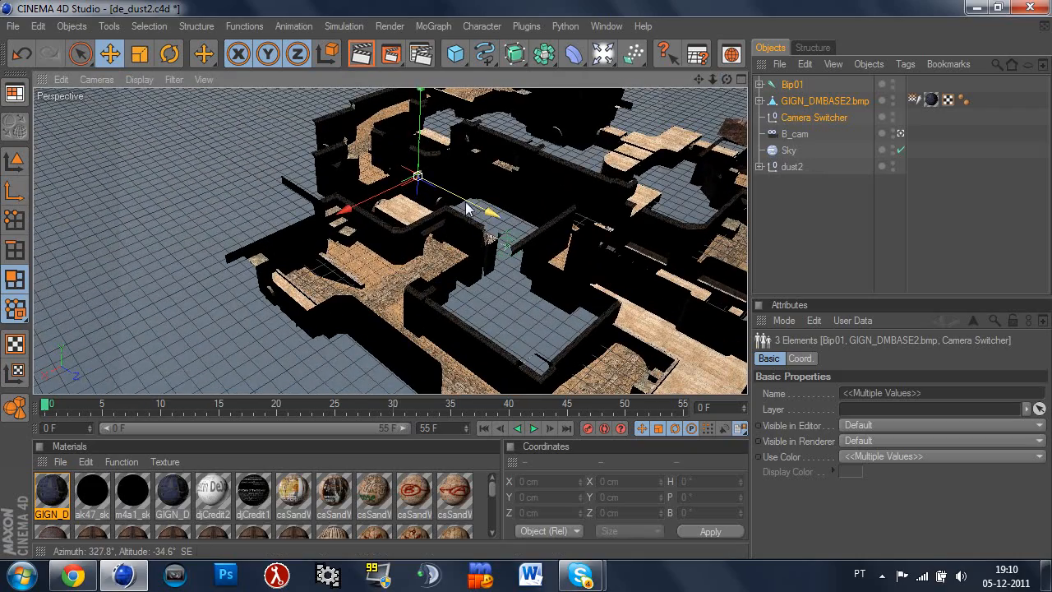
{"action": "mouse_move", "coordinate": [443, 192]}
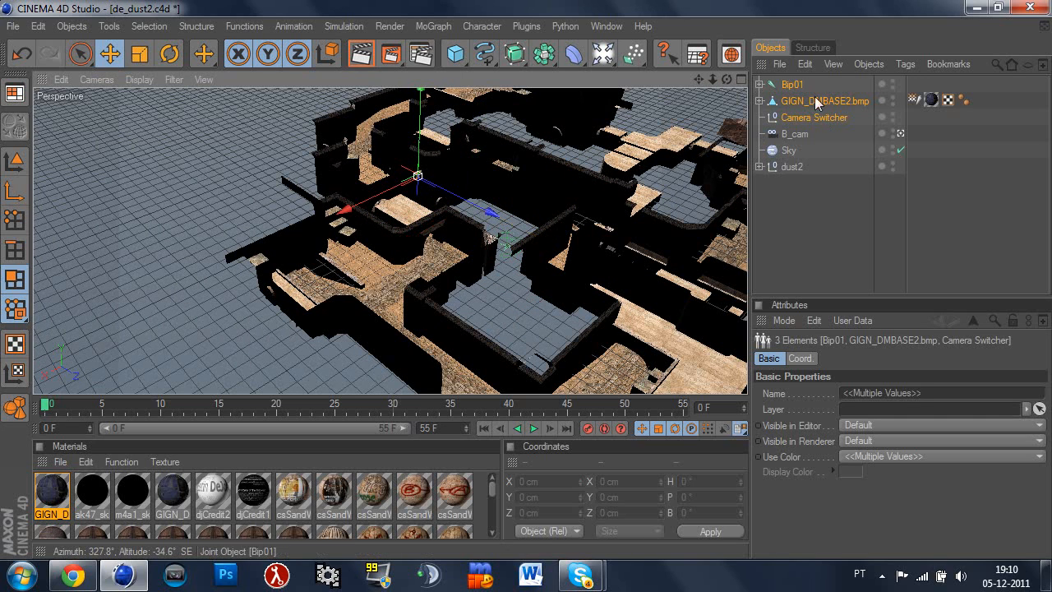
Group Bip01, GIGN_DMBASE2.bmp and Camera Switcher under a new null, and rename it GIGN
{"action": "left_click", "coordinate": [792, 84]}
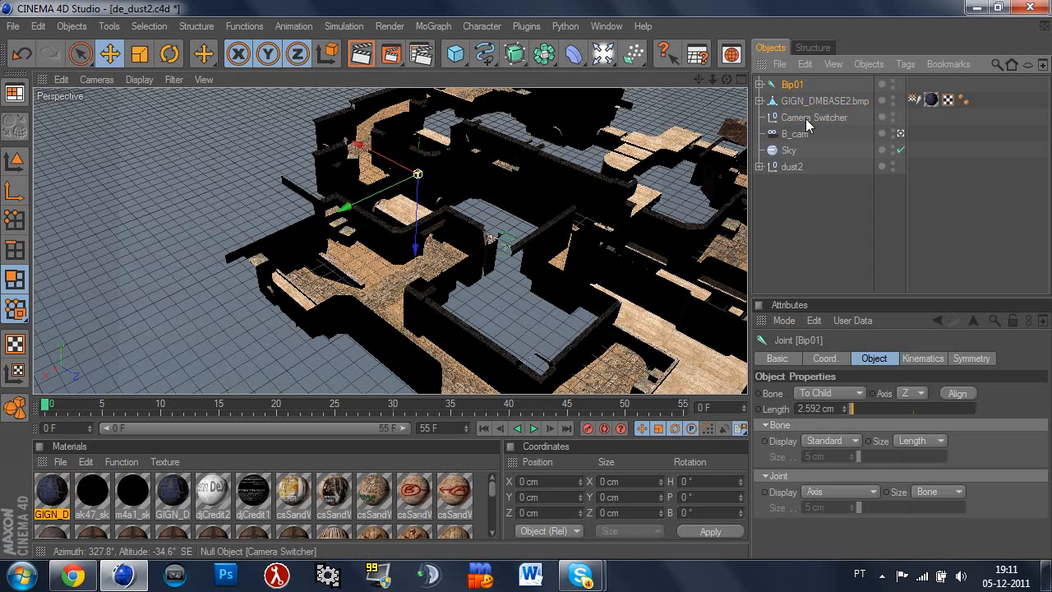
{"action": "left_click", "coordinate": [813, 117]}
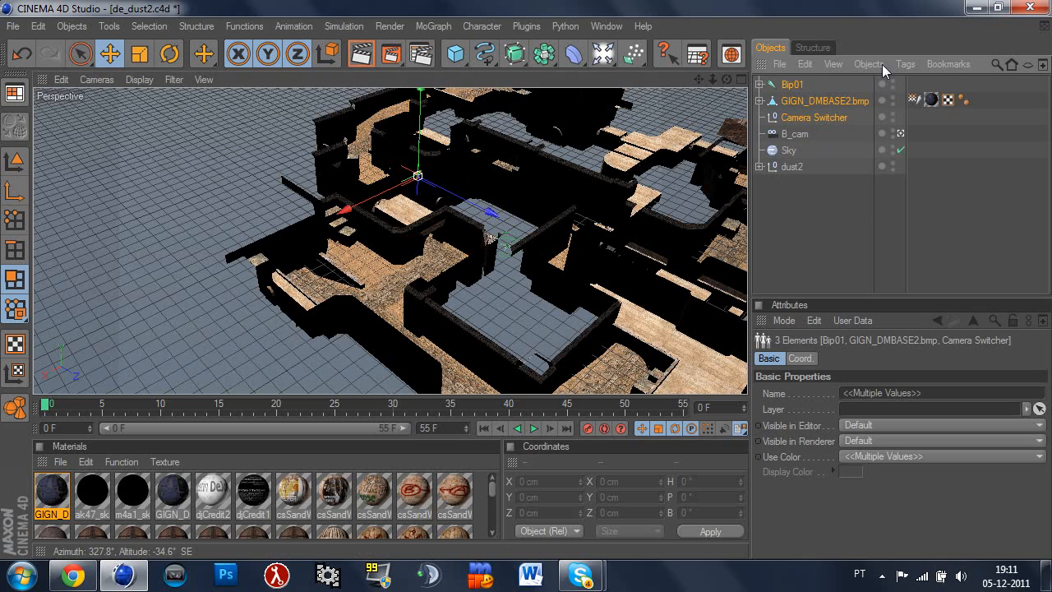
{"action": "left_click", "coordinate": [869, 64]}
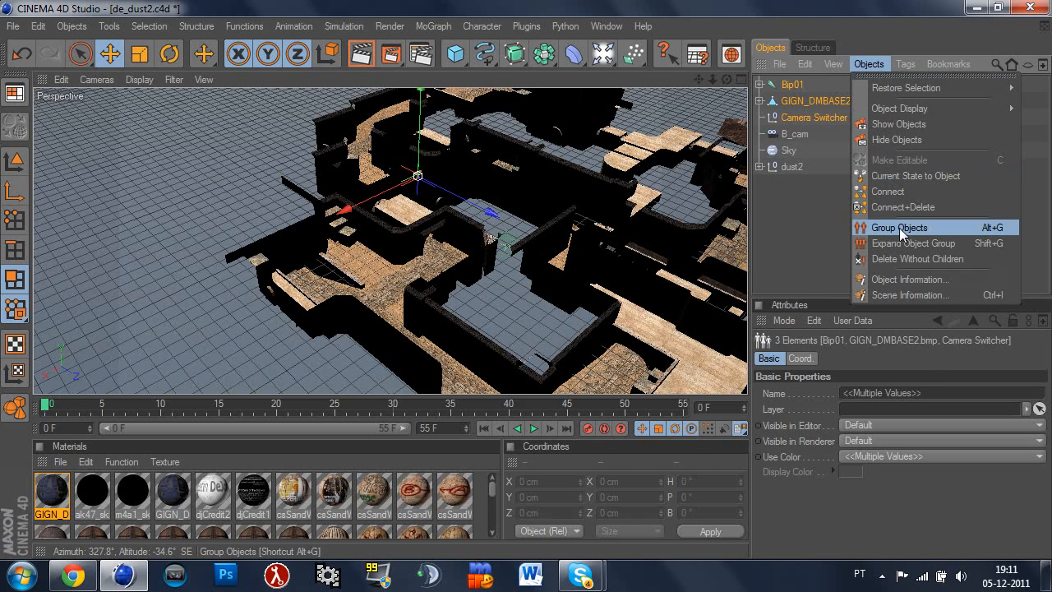
{"action": "left_click", "coordinate": [899, 227]}
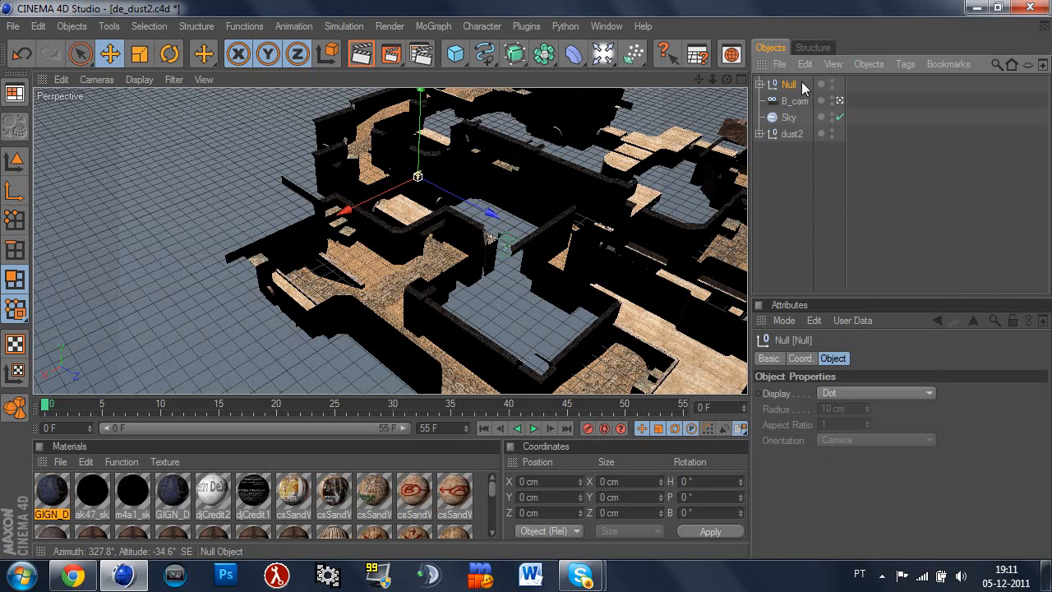
{"action": "double_click", "coordinate": [788, 85]}
{"action": "type", "text": "GIGN"}
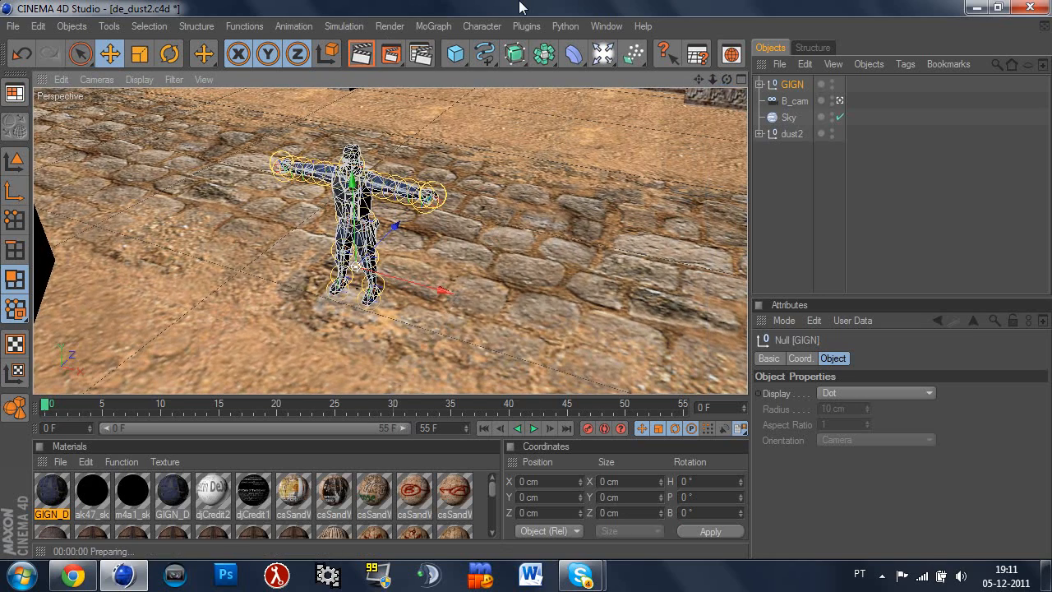
{"action": "left_click", "coordinate": [382, 52]}
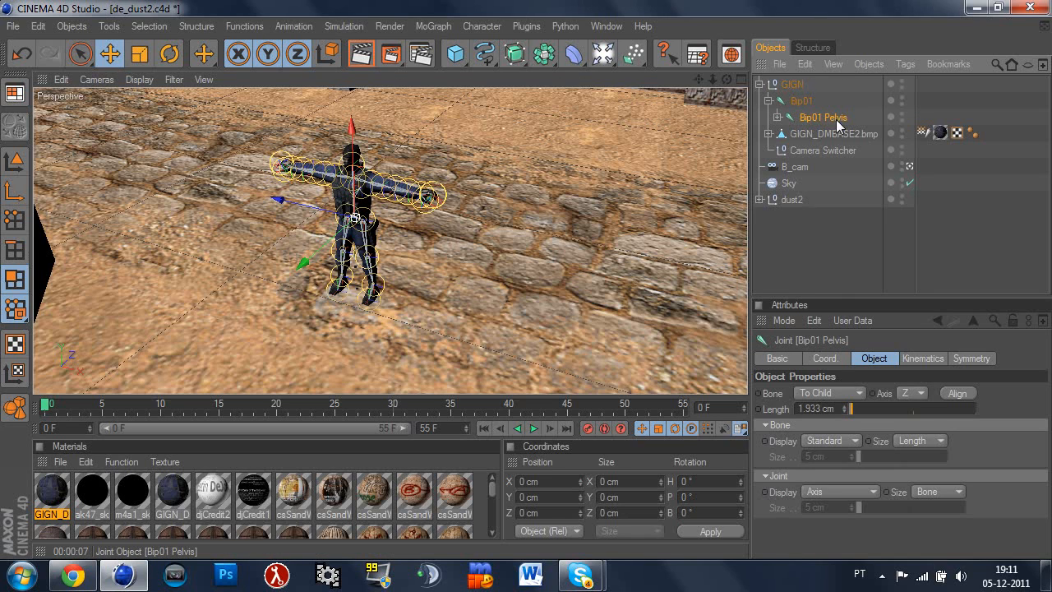
{"action": "left_click", "coordinate": [778, 117]}
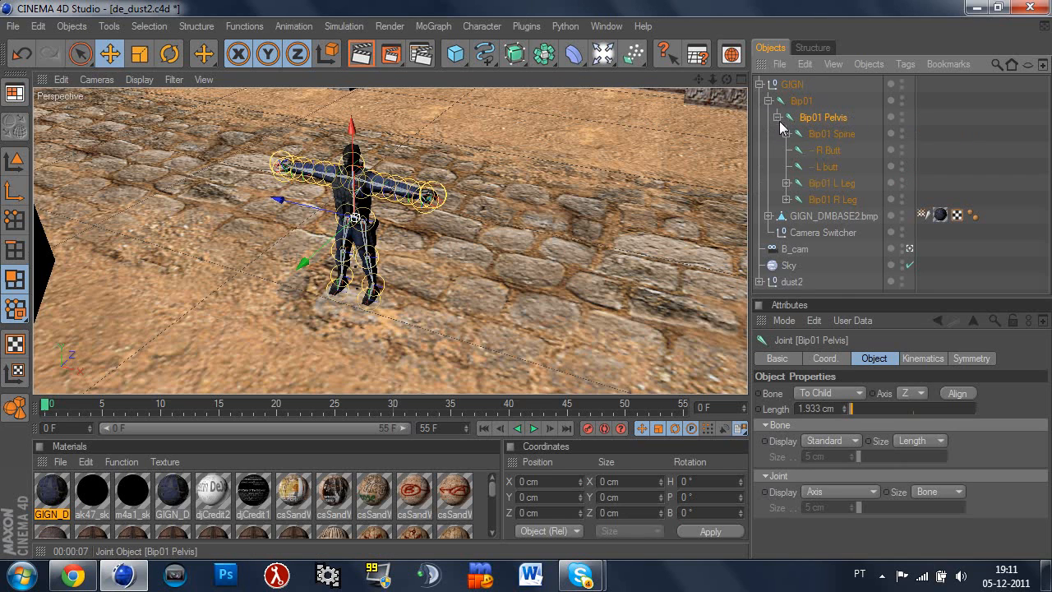
{"action": "left_click", "coordinate": [831, 133]}
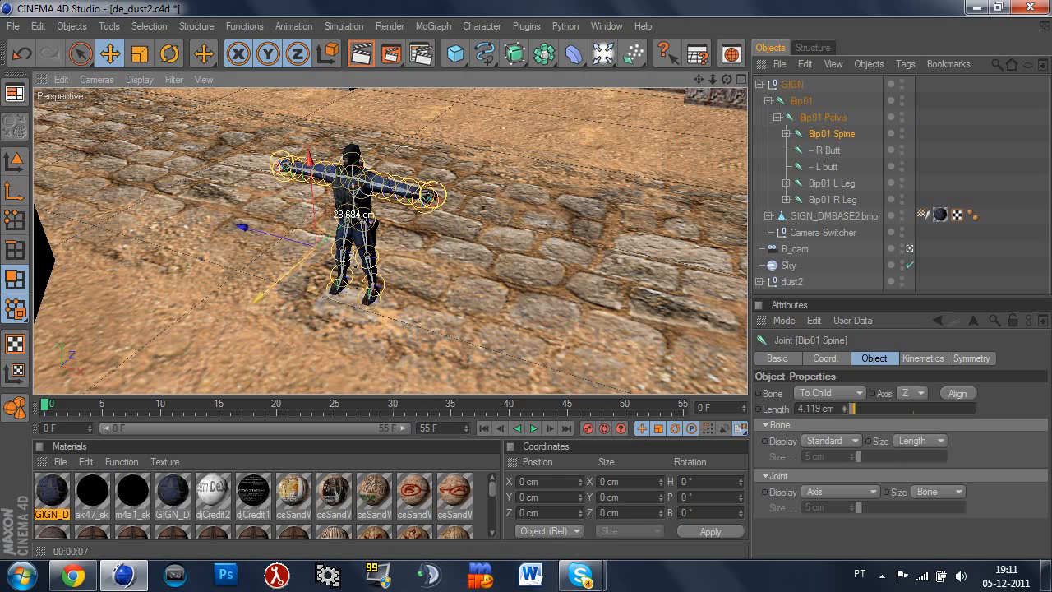
{"action": "left_click", "coordinate": [791, 84]}
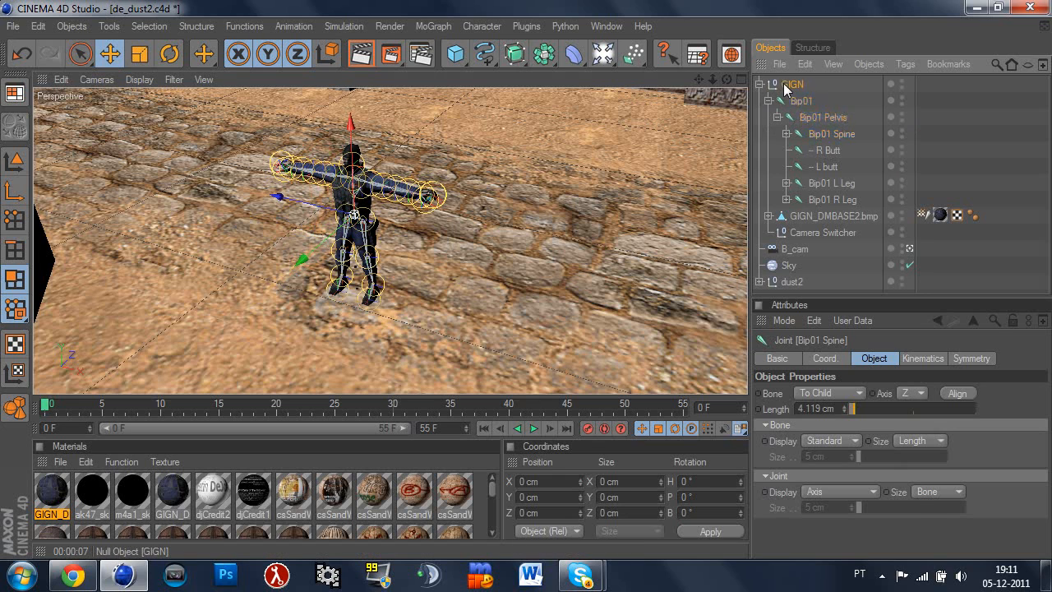
{"action": "left_click", "coordinate": [792, 84]}
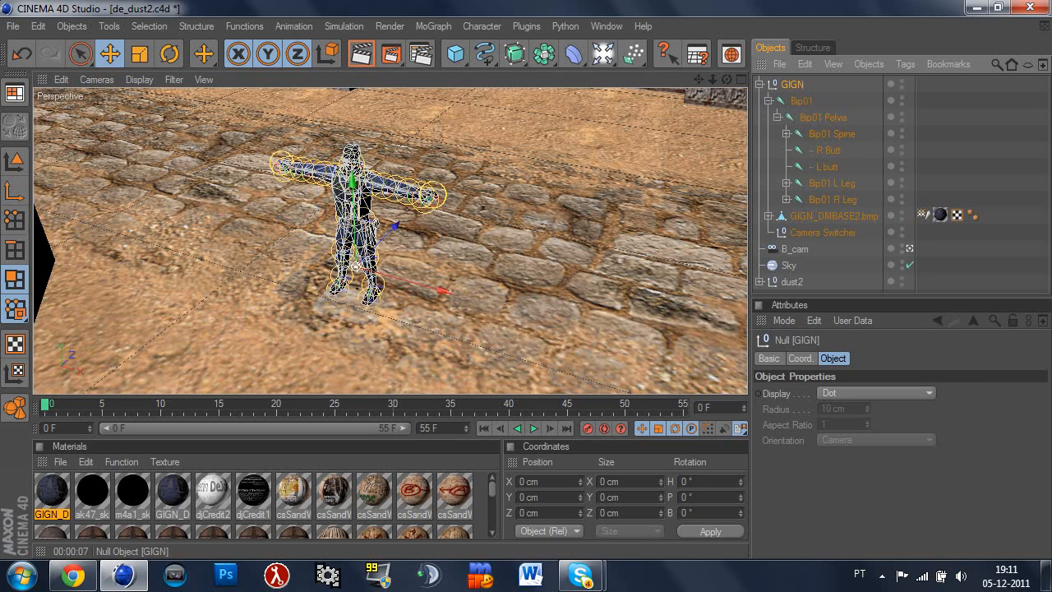
{"action": "left_click", "coordinate": [768, 84]}
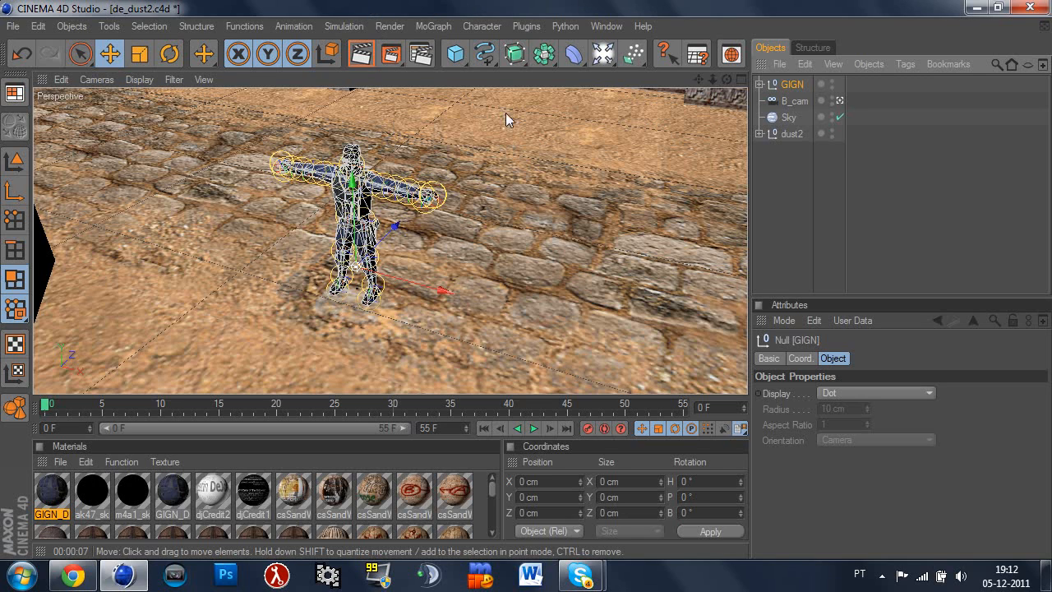
{"action": "mouse_move", "coordinate": [546, 155]}
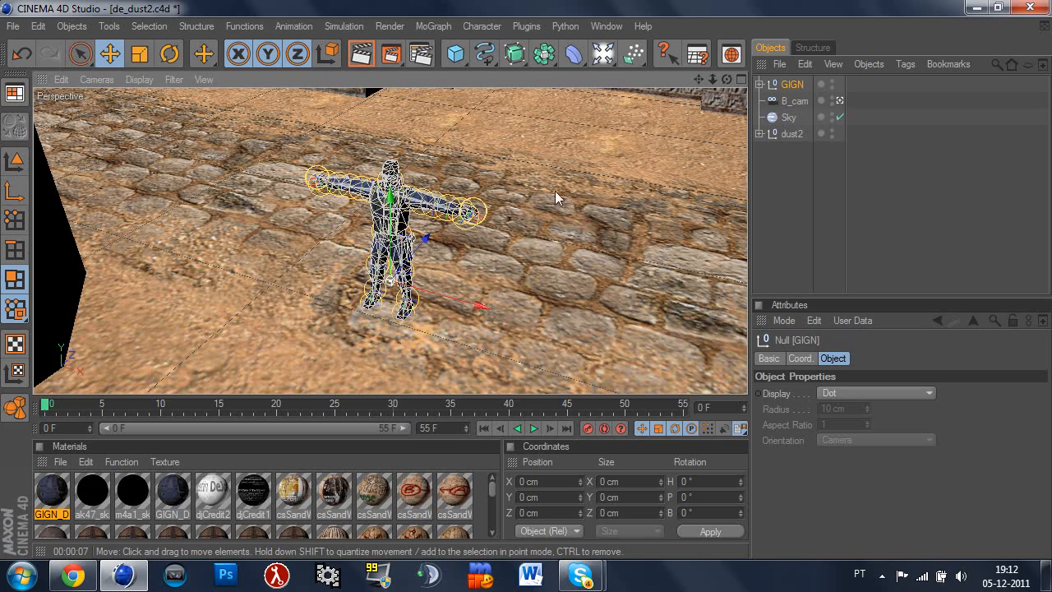
{"action": "mouse_move", "coordinate": [512, 237]}
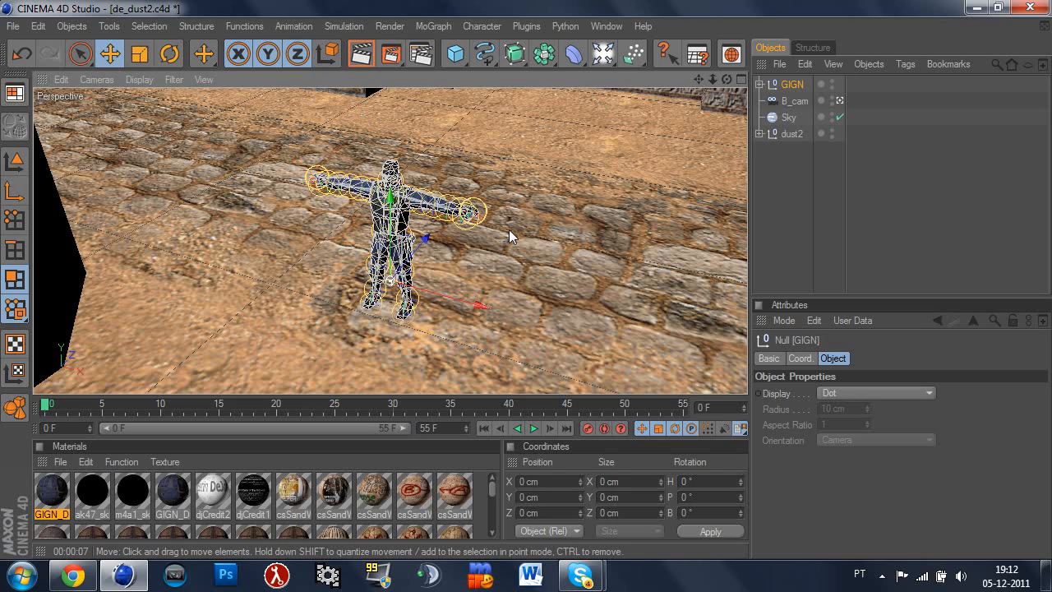